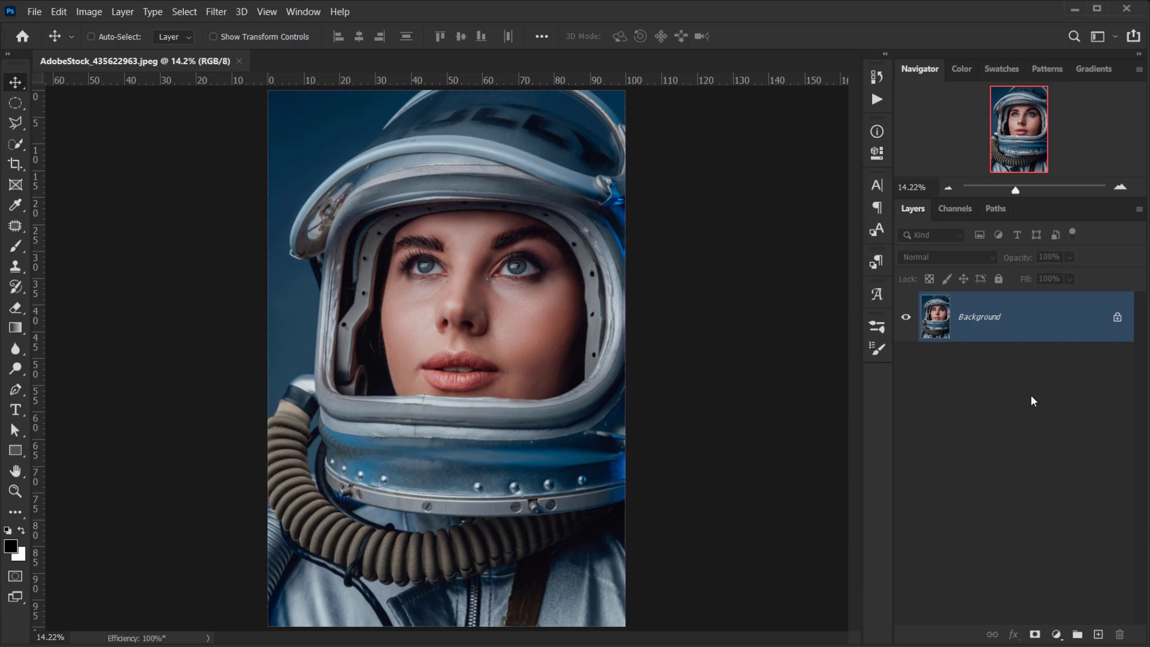
pyautogui.moveTo(1003, 420)
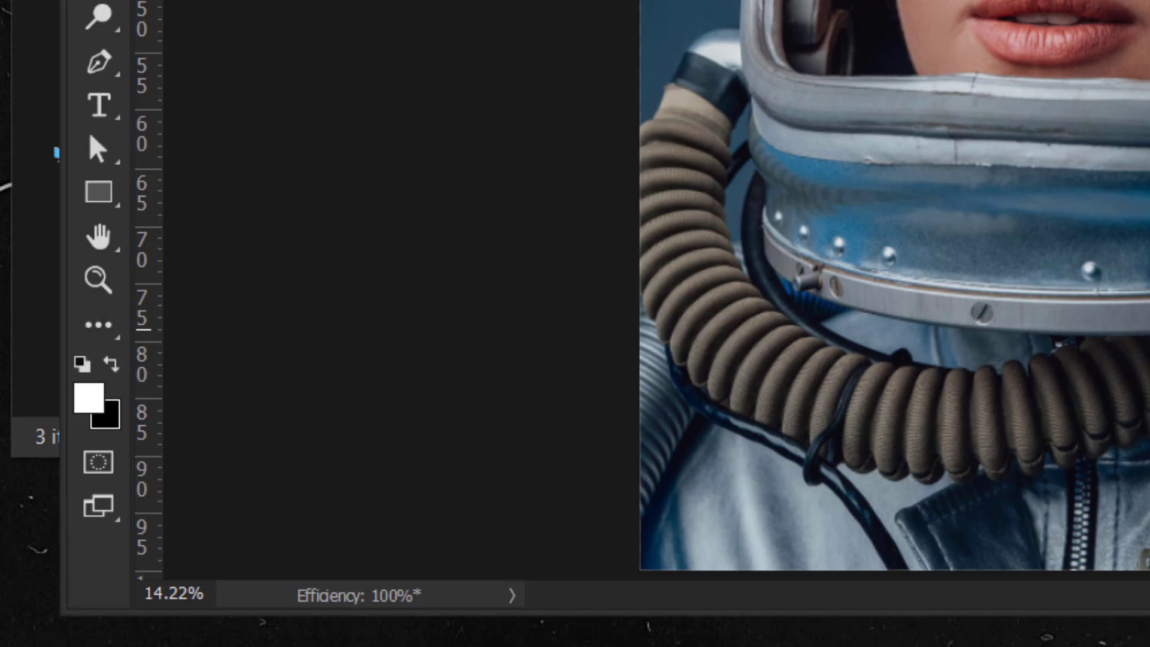
pyautogui.moveTo(693, 326)
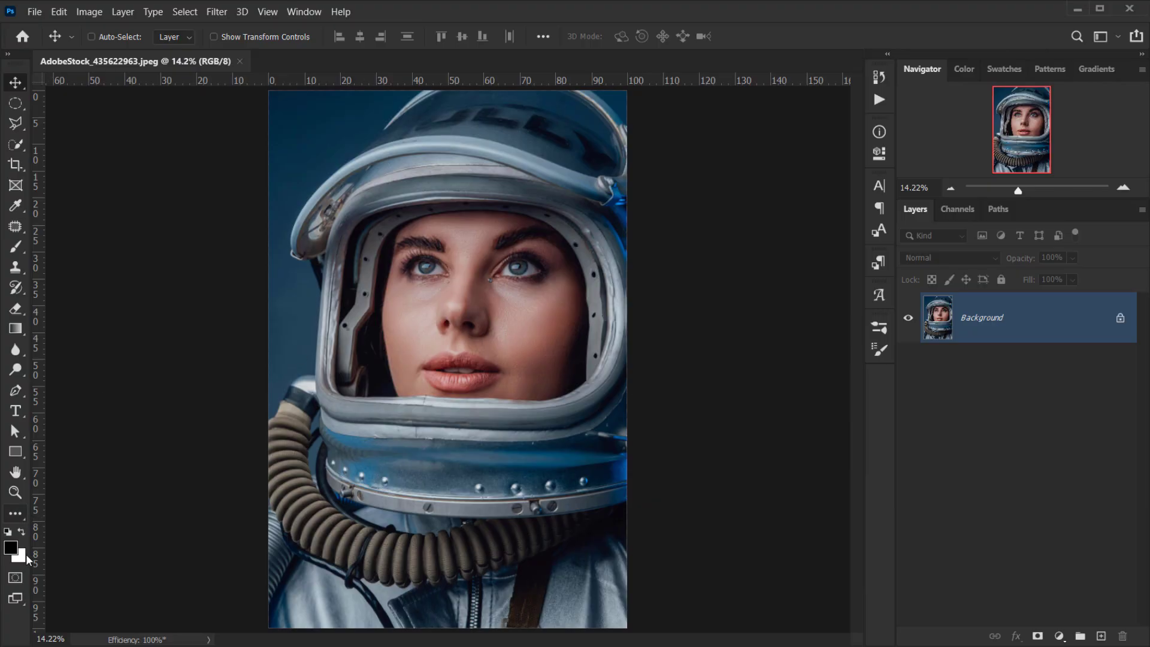
pyautogui.moveTo(29, 552)
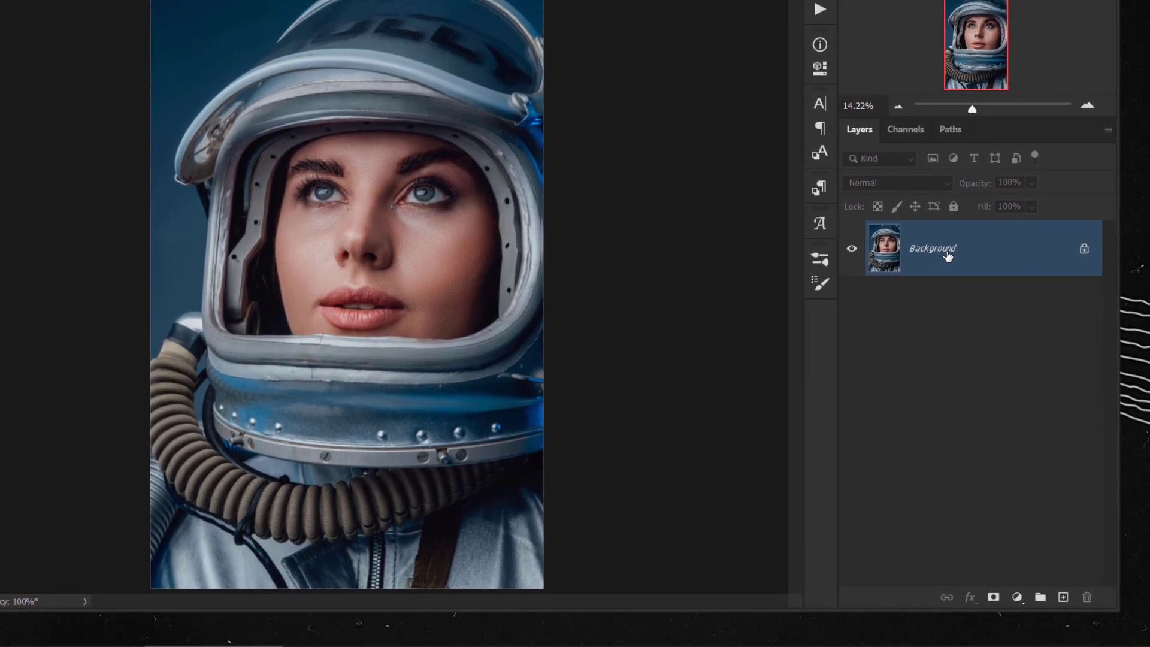
# Convert the Background photo layer to a Smart Object and rename it 'Image'.
pyautogui.rightClick(948, 249)
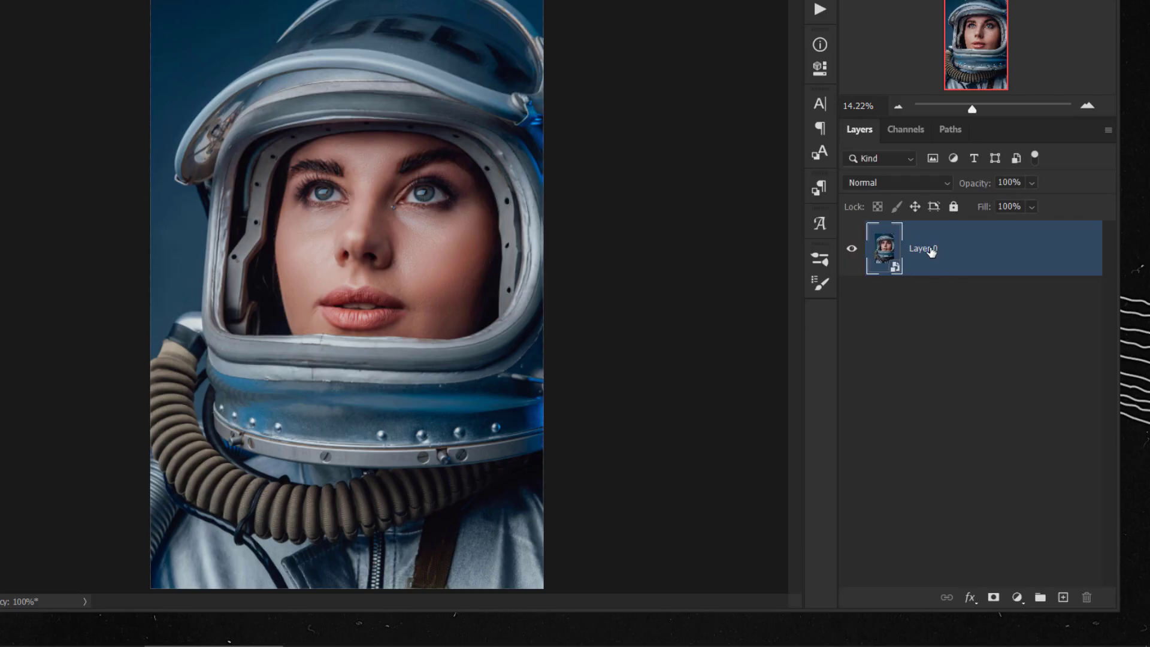
pyautogui.doubleClick(922, 248)
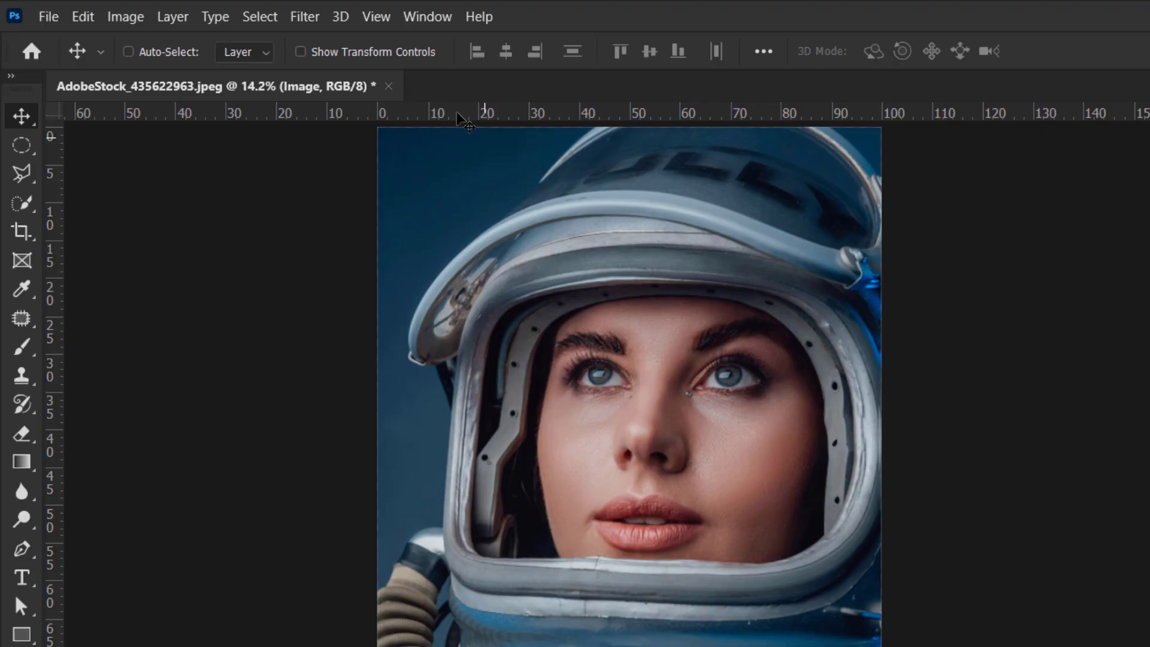
pyautogui.click(304, 17)
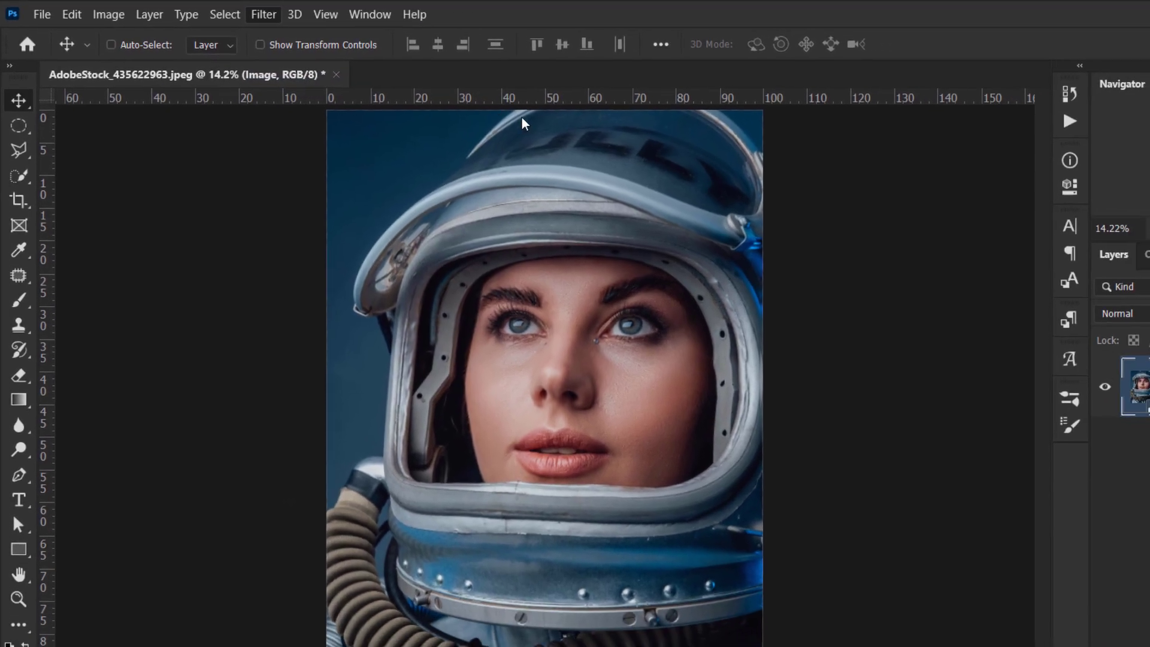
# Apply the Sketch > Halftone Pattern effect in the Filter Gallery.
pyautogui.click(263, 14)
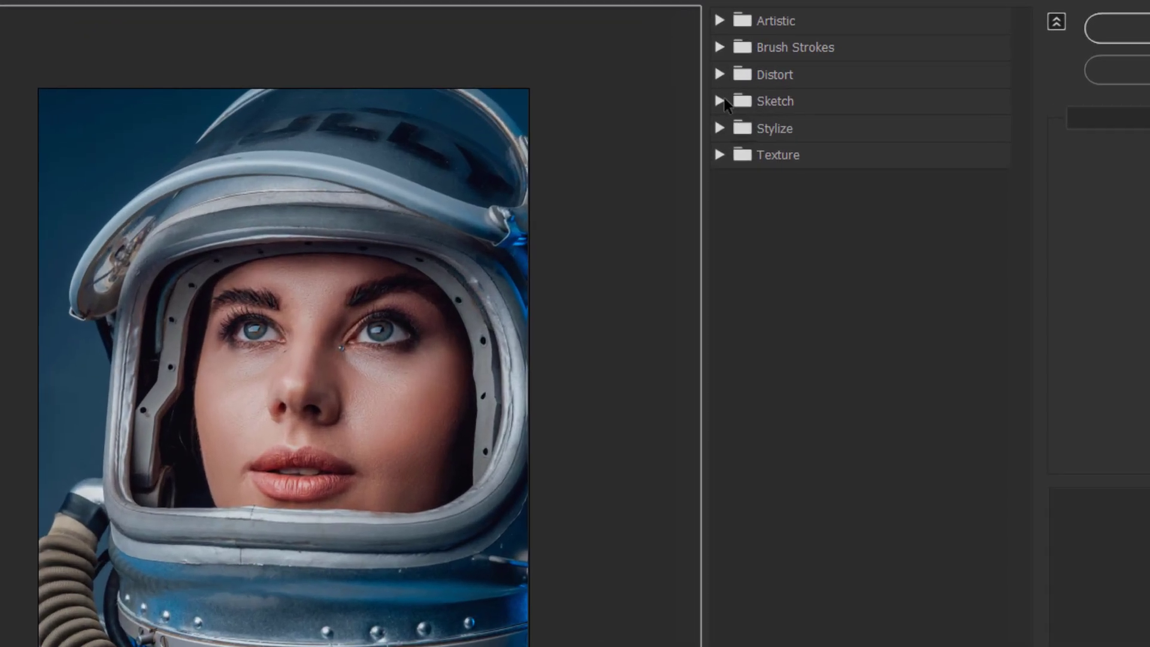
pyautogui.click(721, 100)
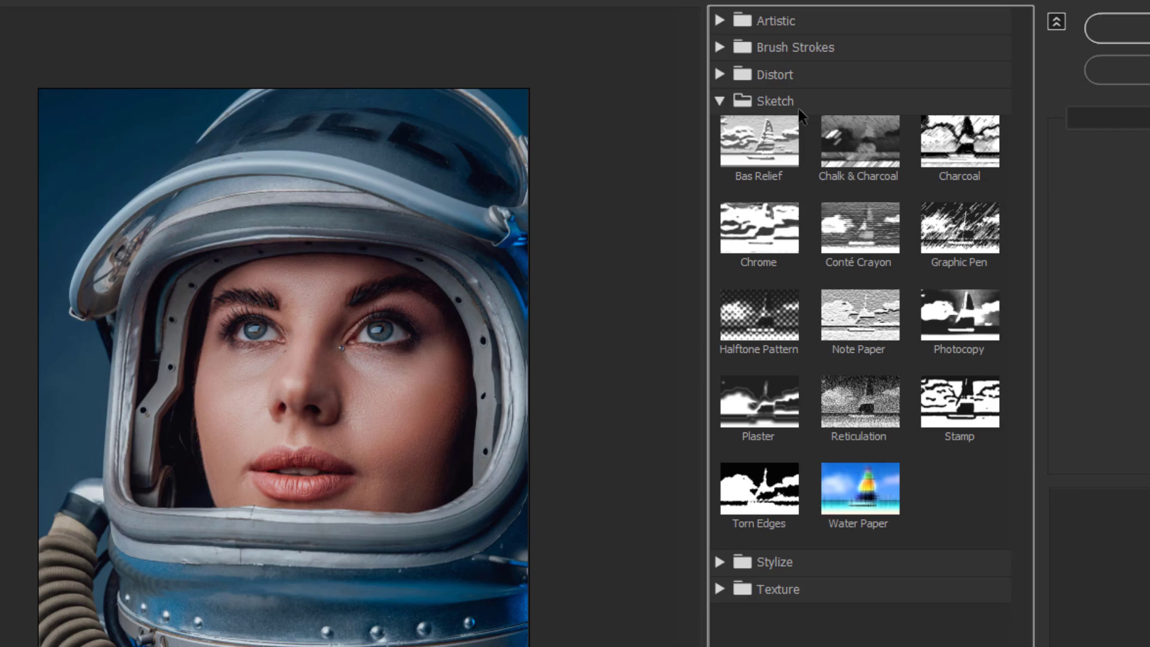
pyautogui.click(758, 314)
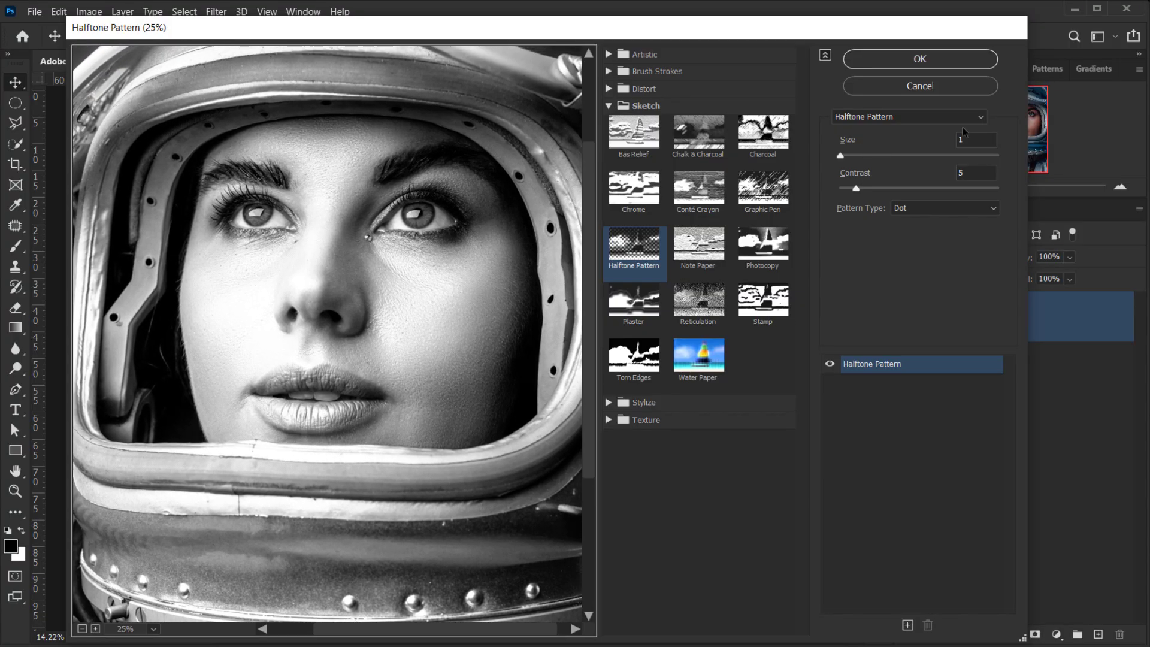
pyautogui.moveTo(819, 161)
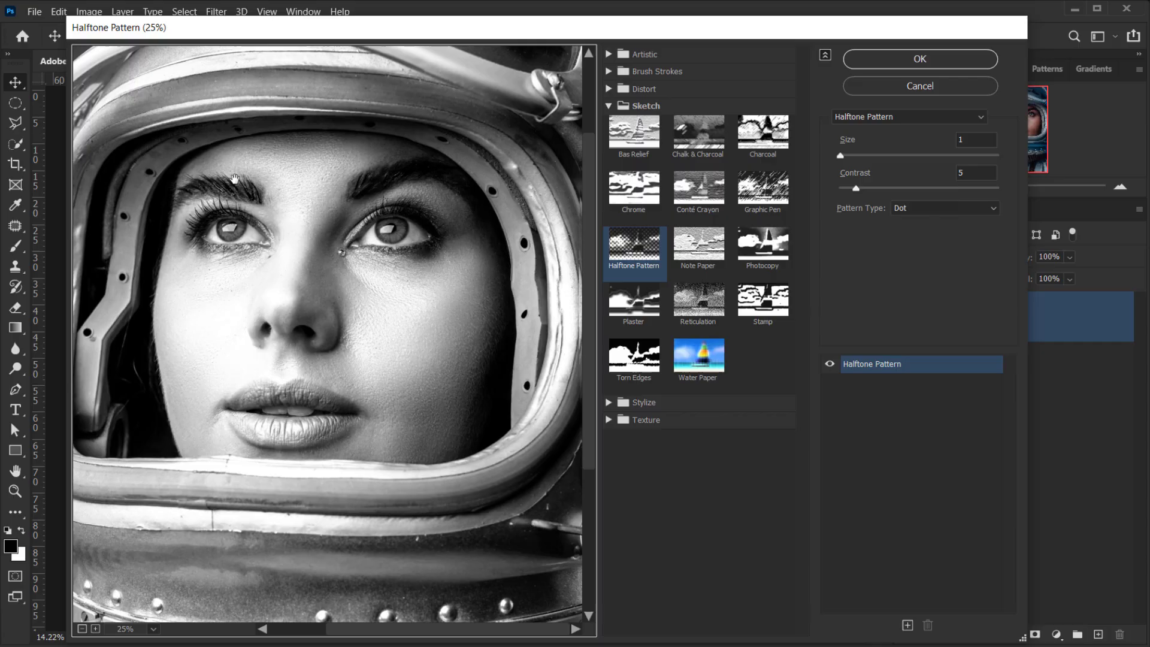
# Set Halftone Pattern size to 5, contrast 30, and pattern type Dot.
pyautogui.moveTo(855, 155); pyautogui.dragTo(922, 155)
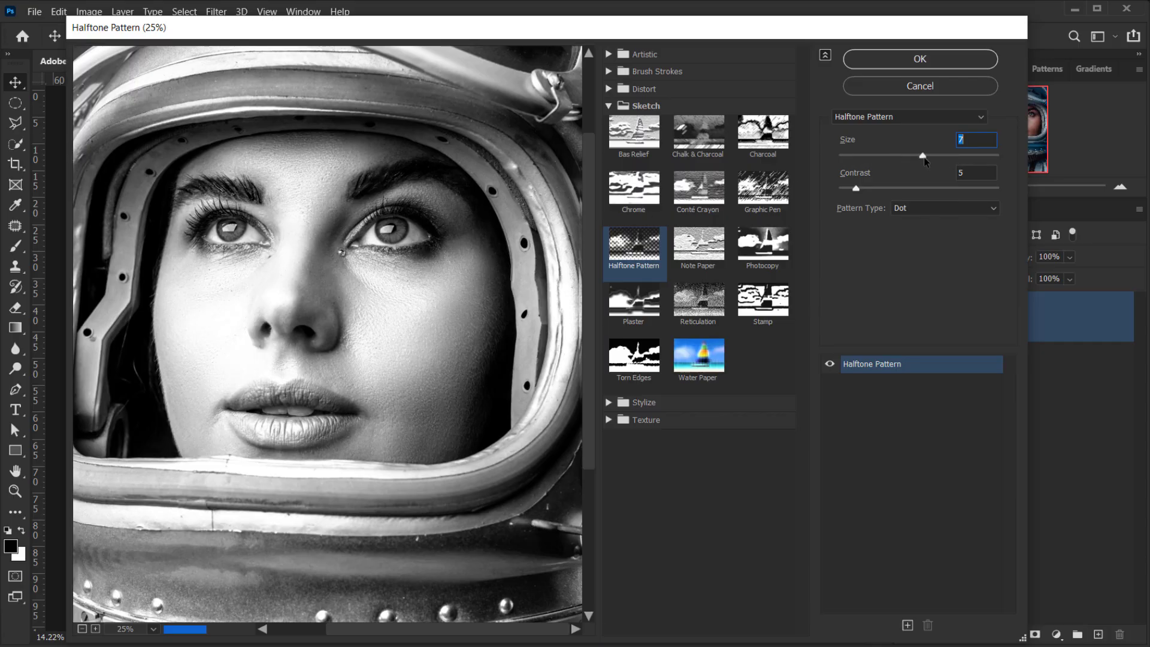
pyautogui.moveTo(923, 156); pyautogui.dragTo(893, 156)
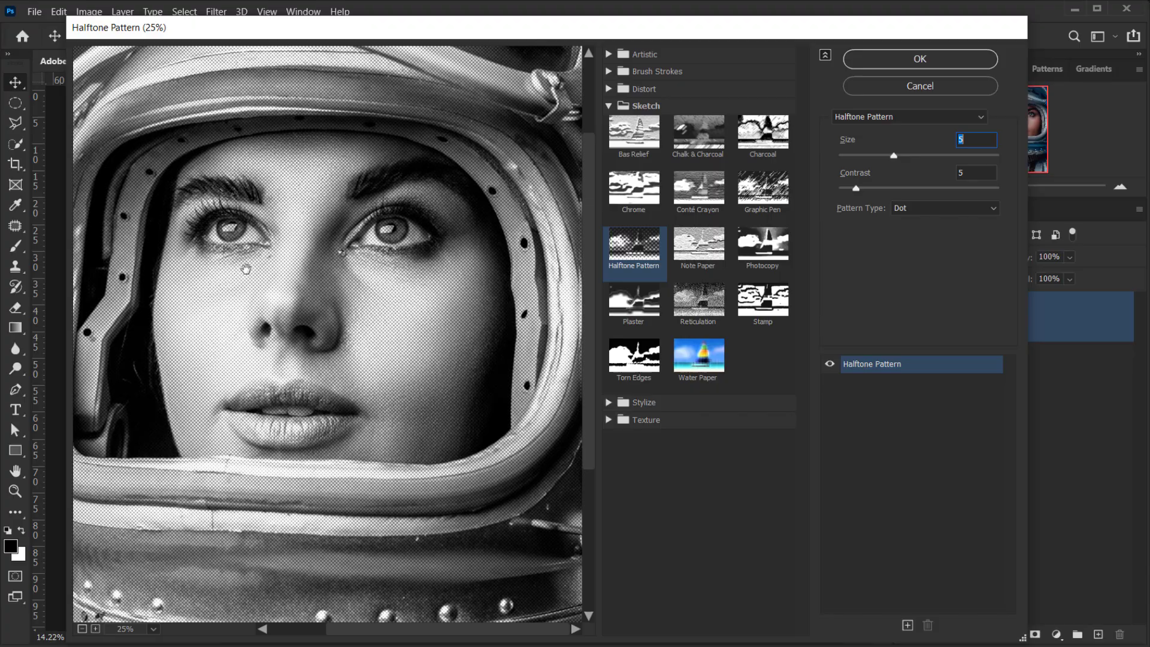
pyautogui.moveTo(854, 188)
pyautogui.write('30')
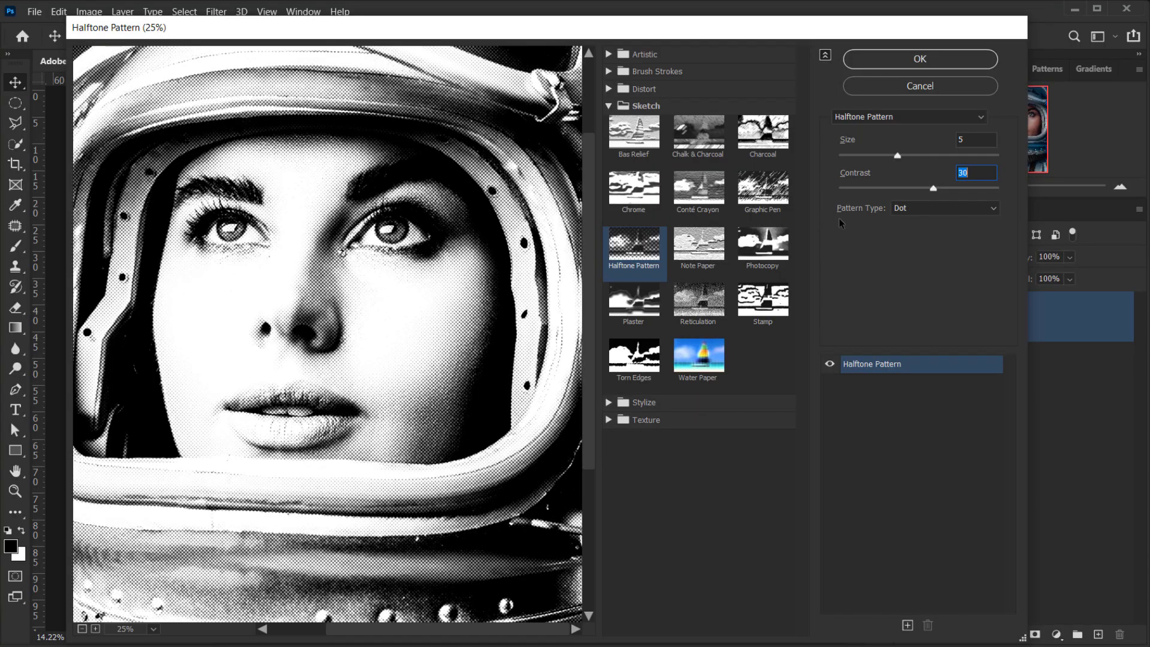
pyautogui.click(944, 207)
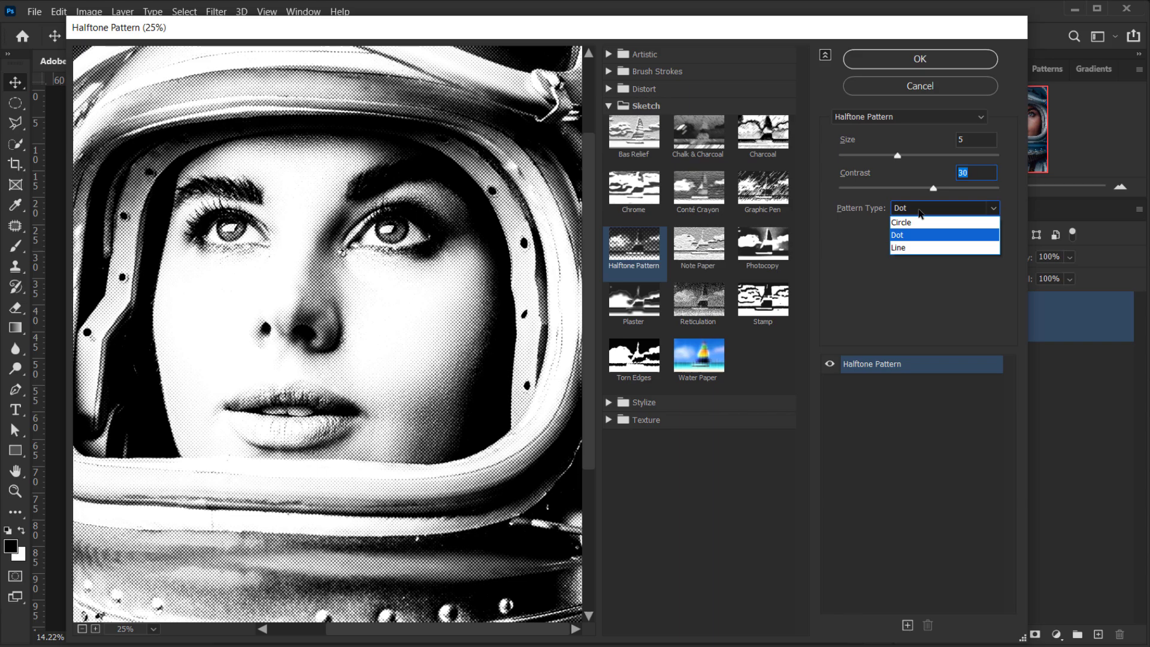
pyautogui.click(923, 236)
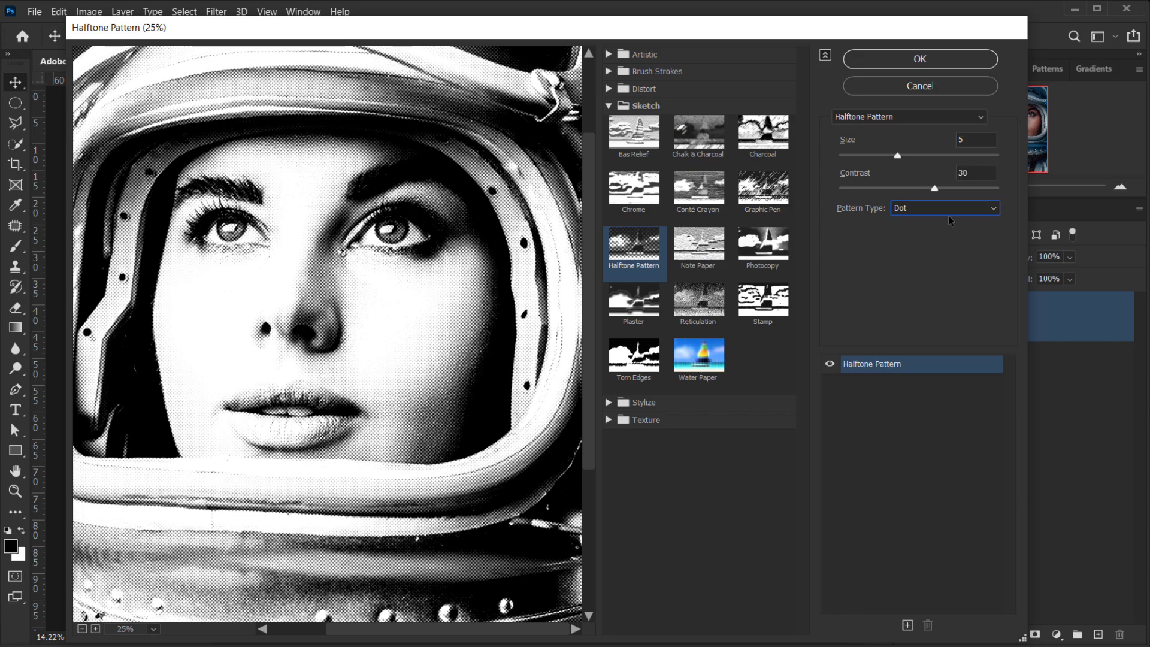
pyautogui.click(944, 208)
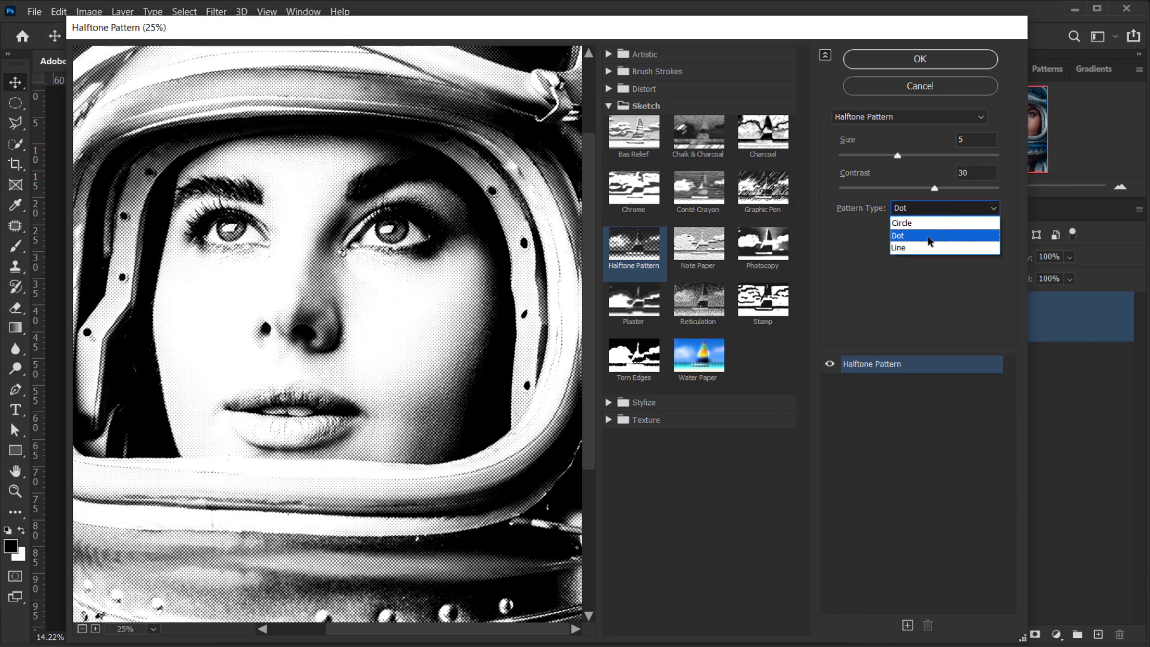
pyautogui.click(919, 235)
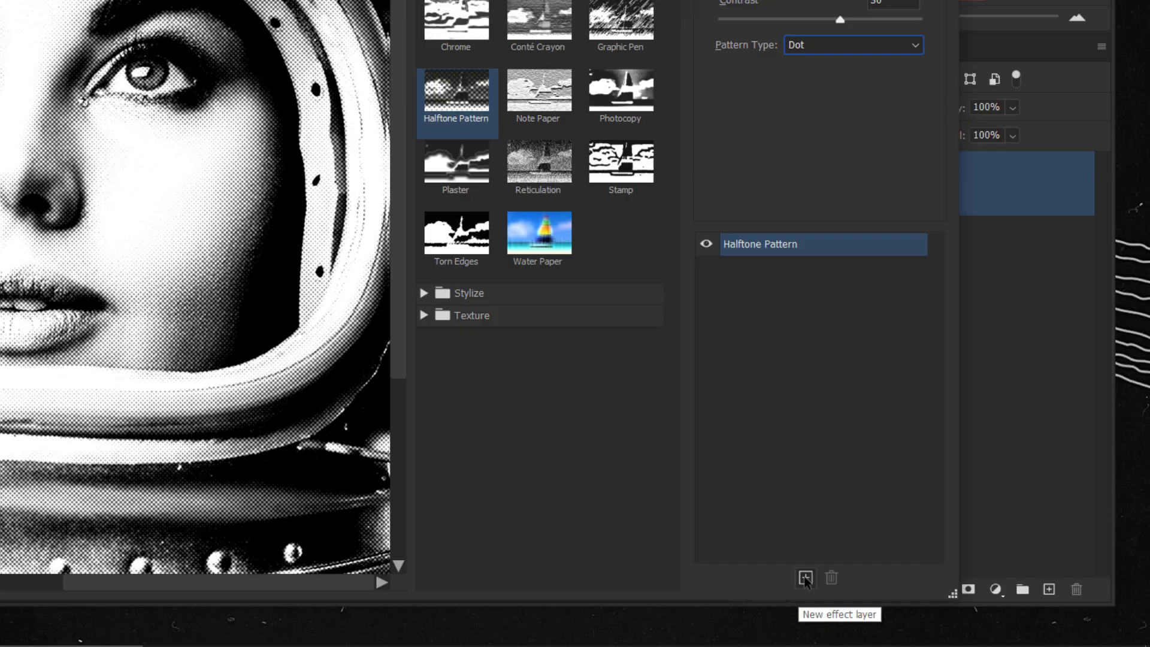
# Add a Reticulation effect layer with density 21 and foreground level 22.
pyautogui.click(804, 578)
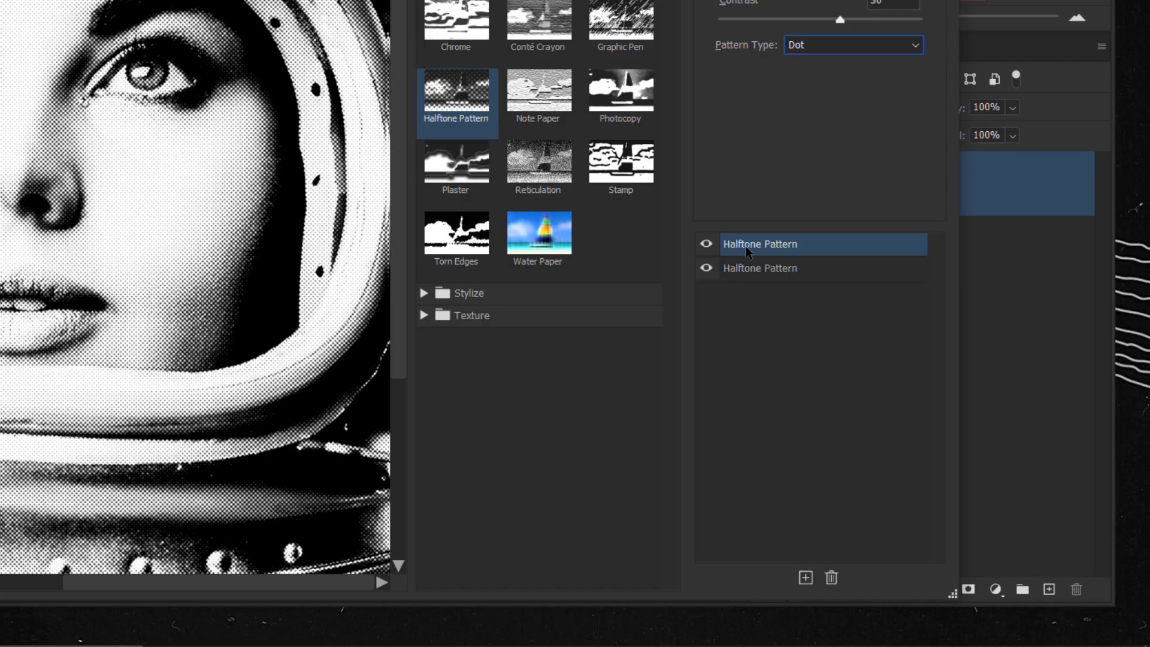
pyautogui.moveTo(763, 259)
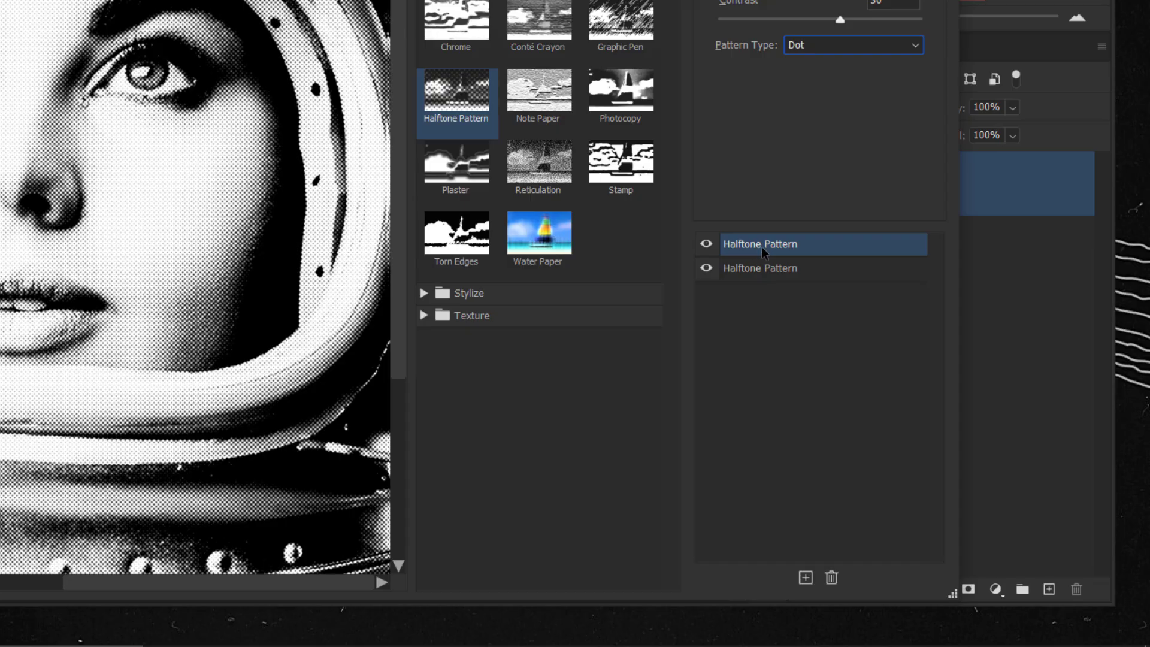
pyautogui.moveTo(826, 244)
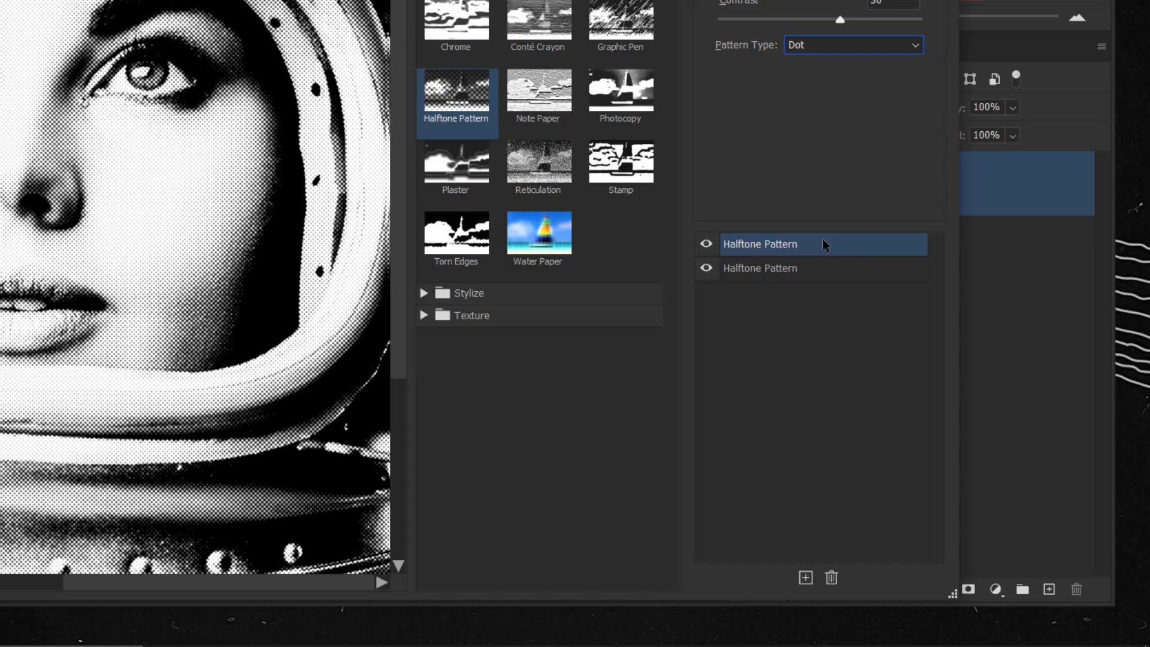
pyautogui.moveTo(810, 262)
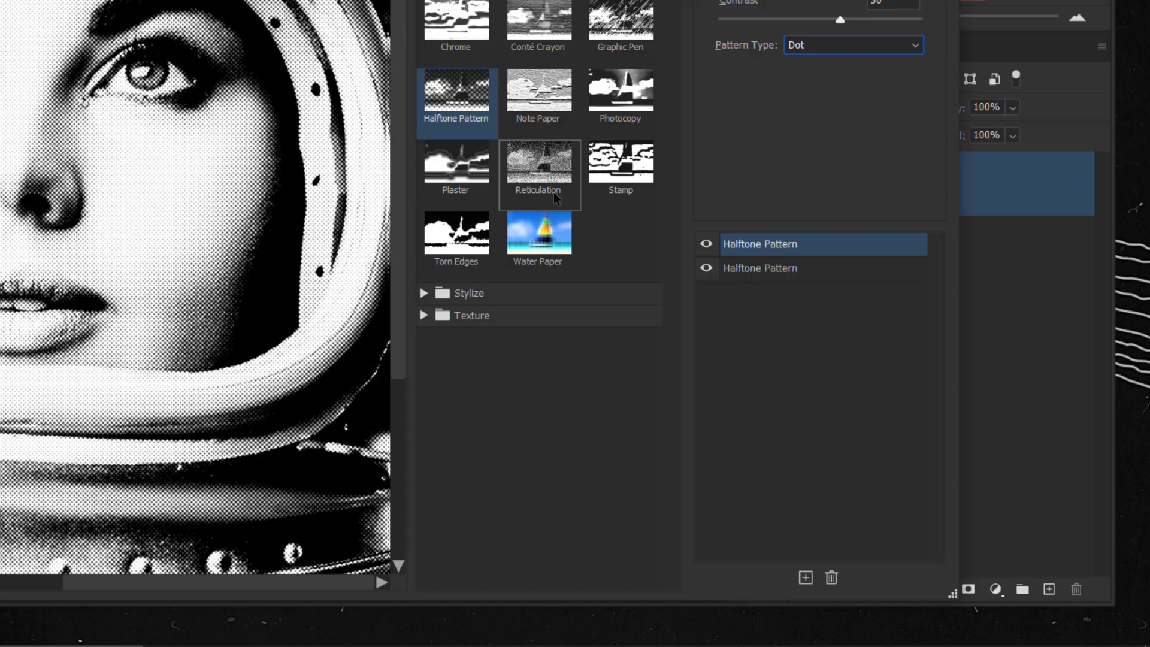
pyautogui.click(538, 167)
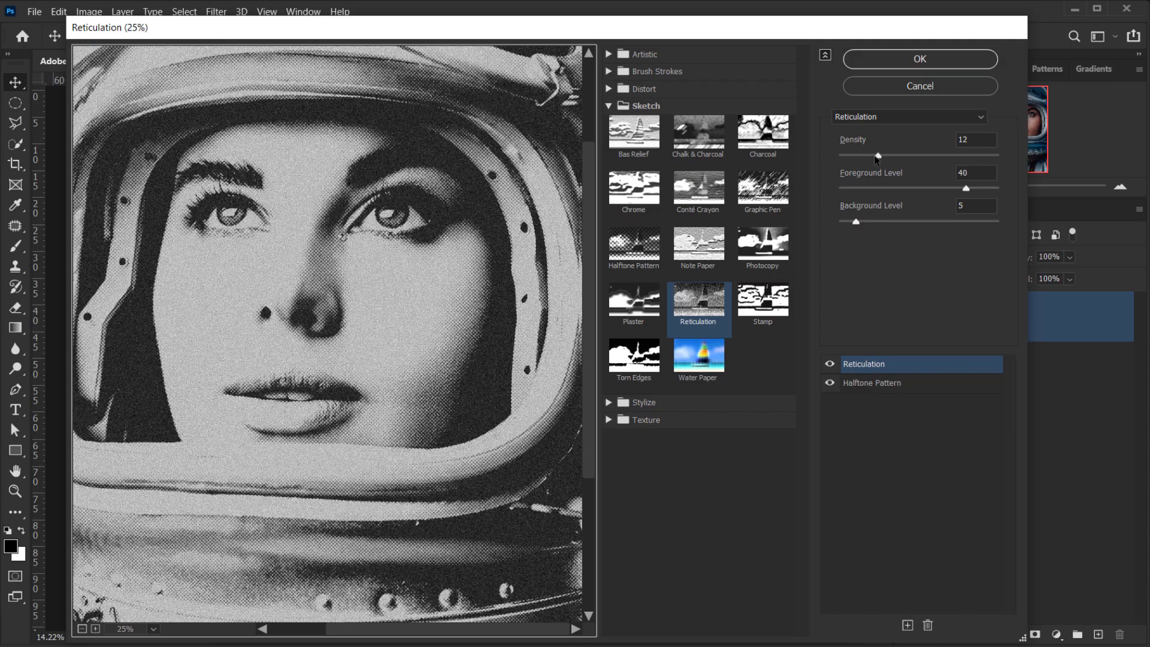
pyautogui.moveTo(876, 155); pyautogui.dragTo(936, 155)
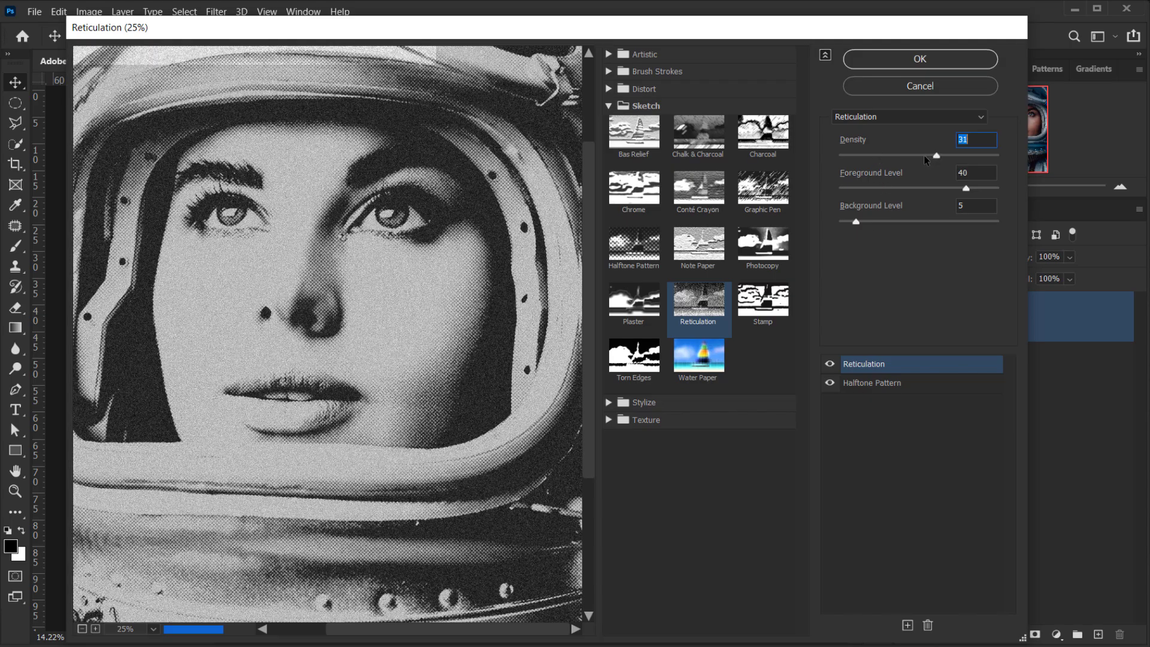
pyautogui.moveTo(937, 155); pyautogui.dragTo(905, 154)
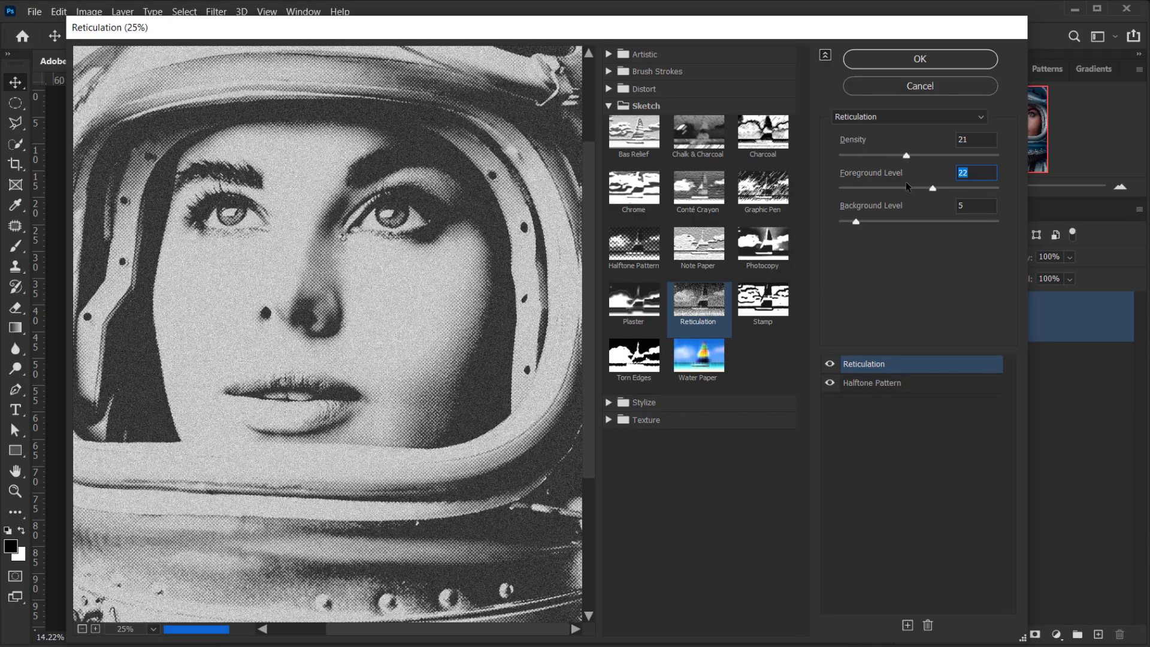
pyautogui.moveTo(932, 188); pyautogui.dragTo(876, 190)
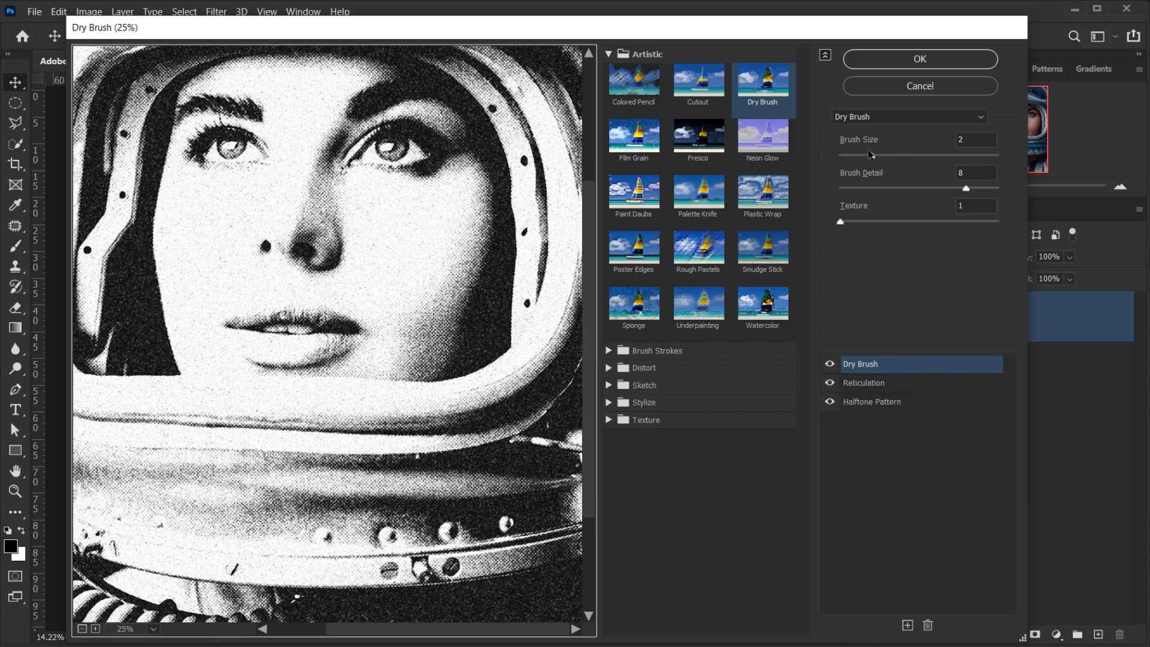
# Raise the Dry Brush brush size to 6.
pyautogui.moveTo(869, 155); pyautogui.dragTo(915, 154)
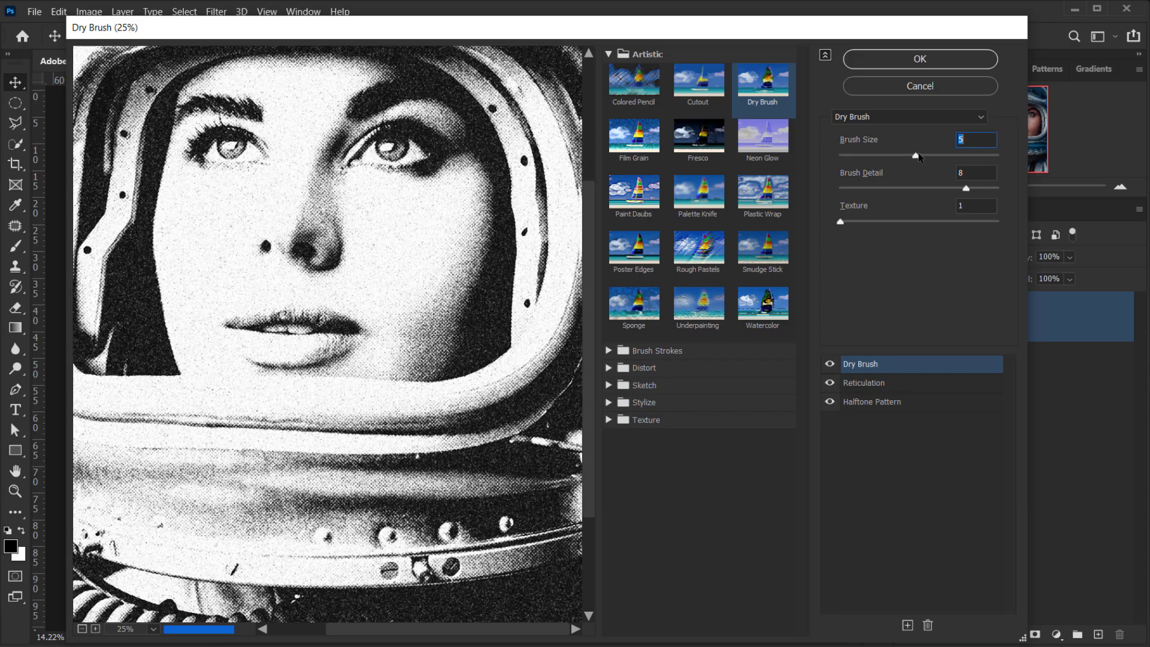
pyautogui.moveTo(915, 155); pyautogui.dragTo(925, 155)
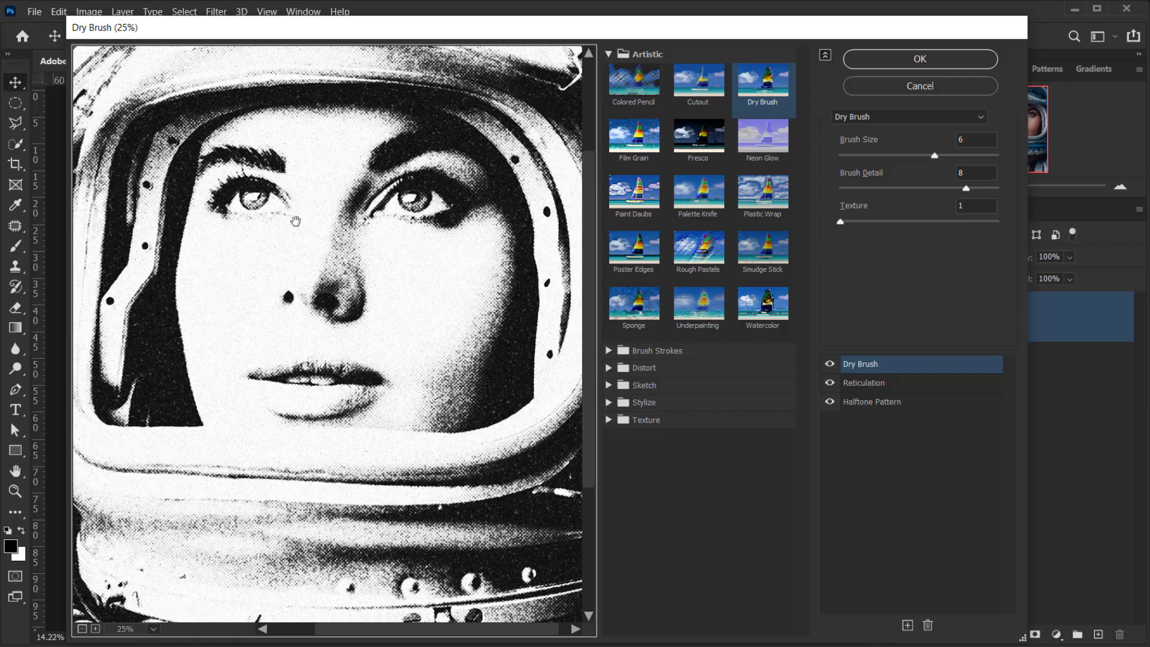
pyautogui.moveTo(310, 385)
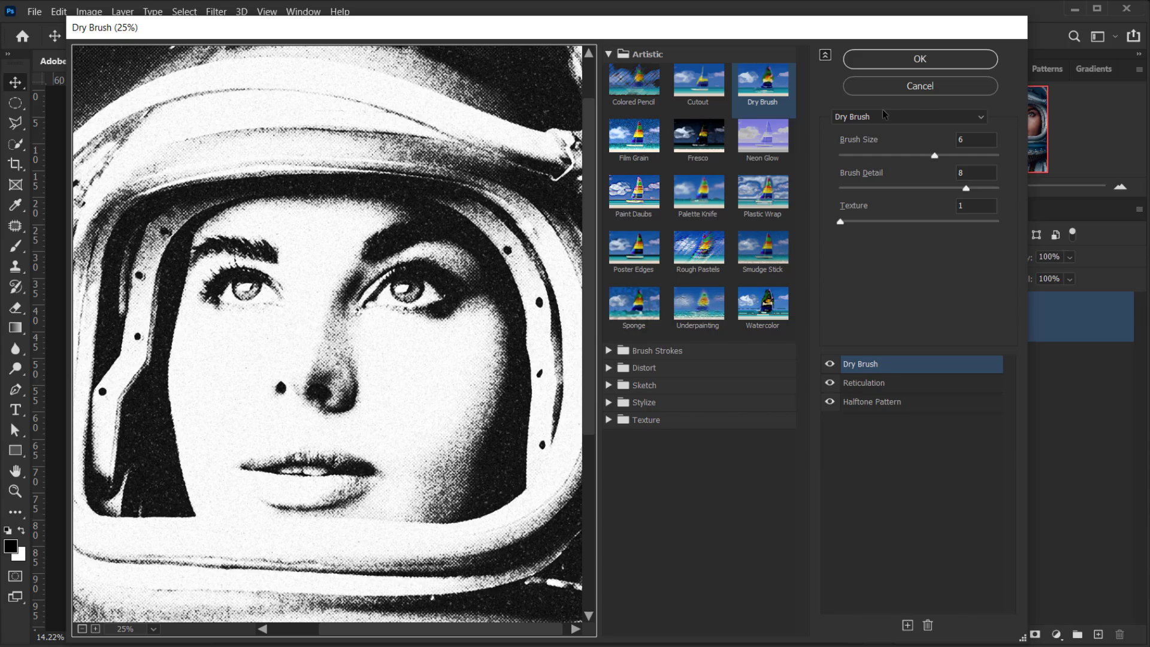
# Apply the filter stack to the Image layer and open the adjustment layer menu.
pyautogui.click(920, 59)
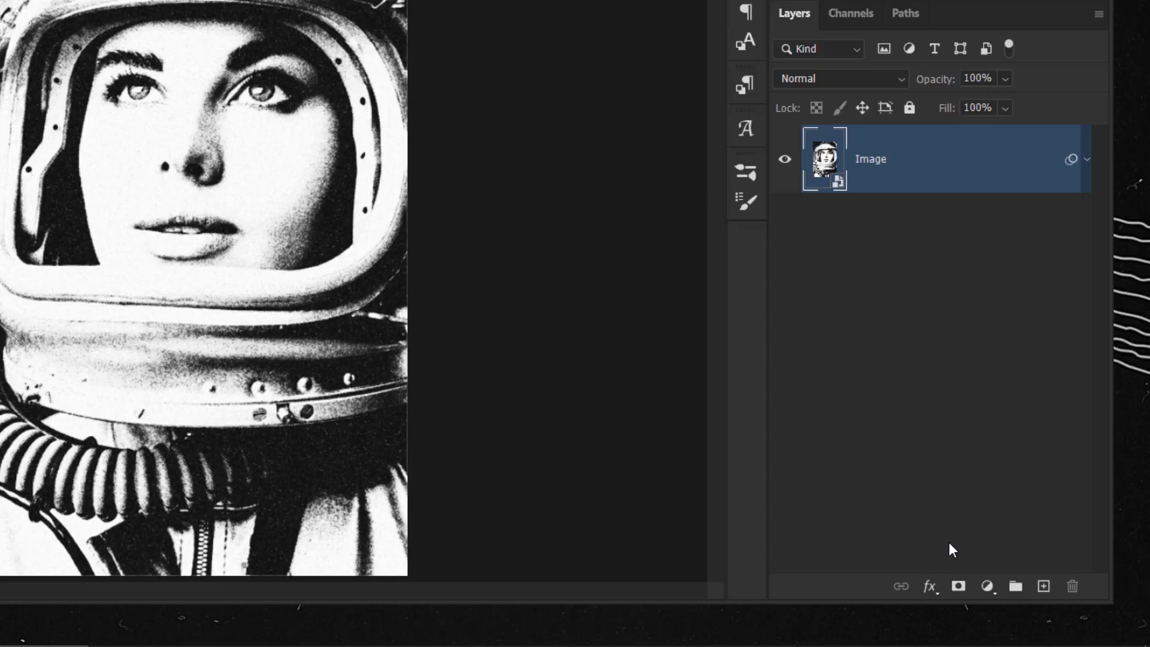
pyautogui.click(989, 586)
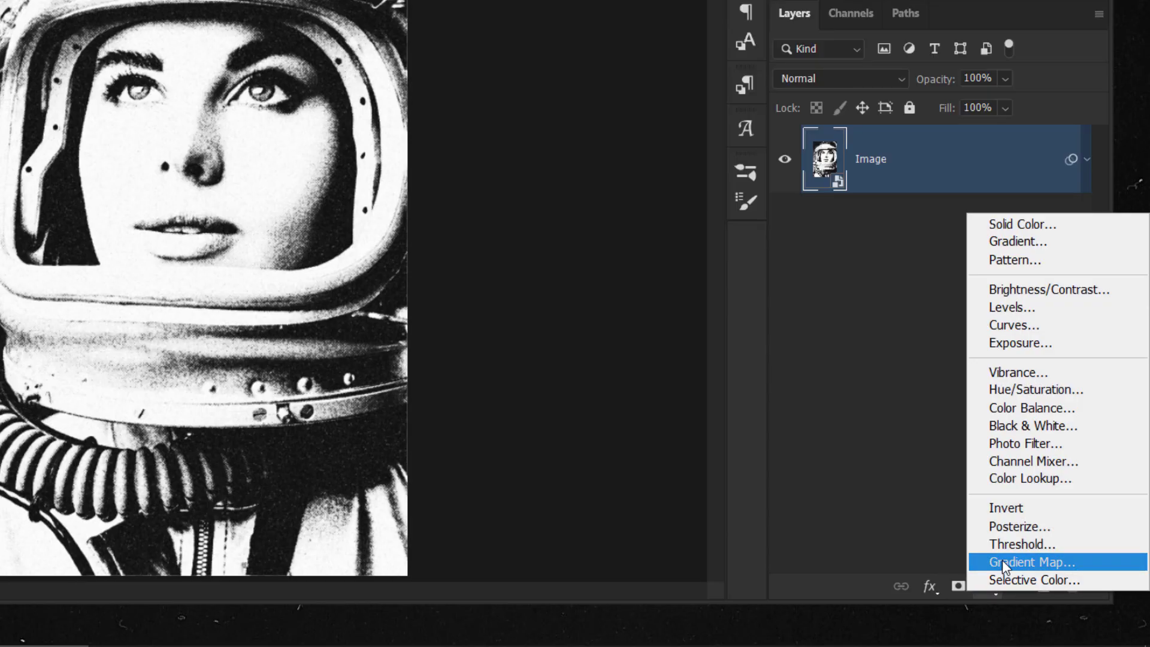
# Set the gradient map's left stop to navy blue #1e3760.
pyautogui.click(1030, 562)
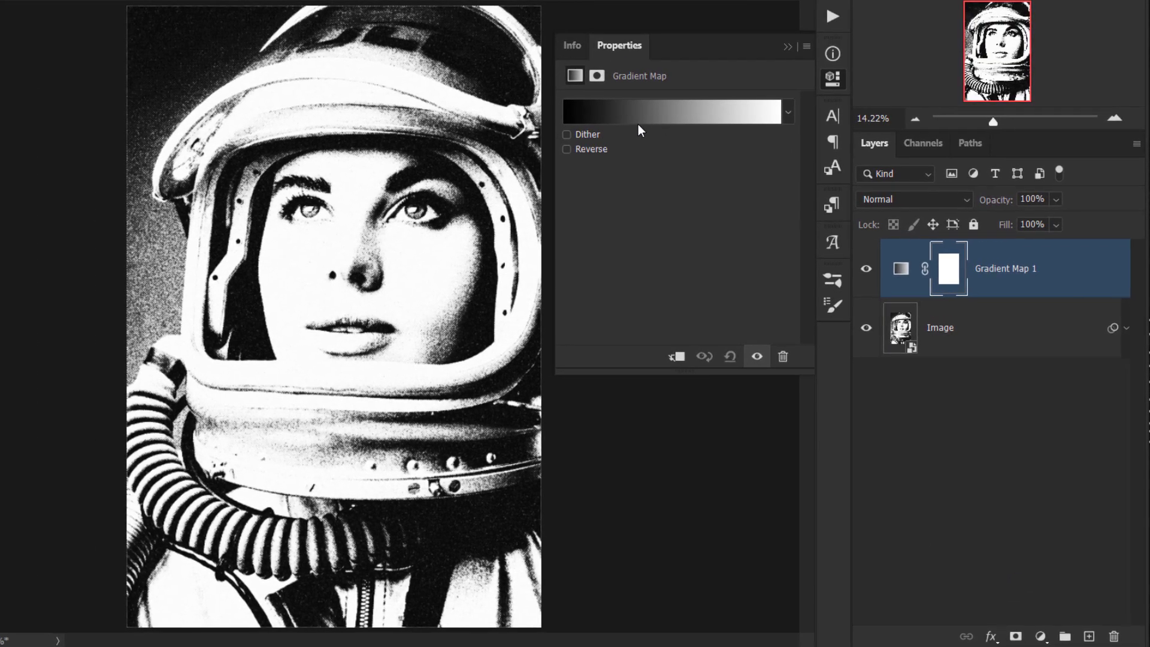
pyautogui.click(670, 111)
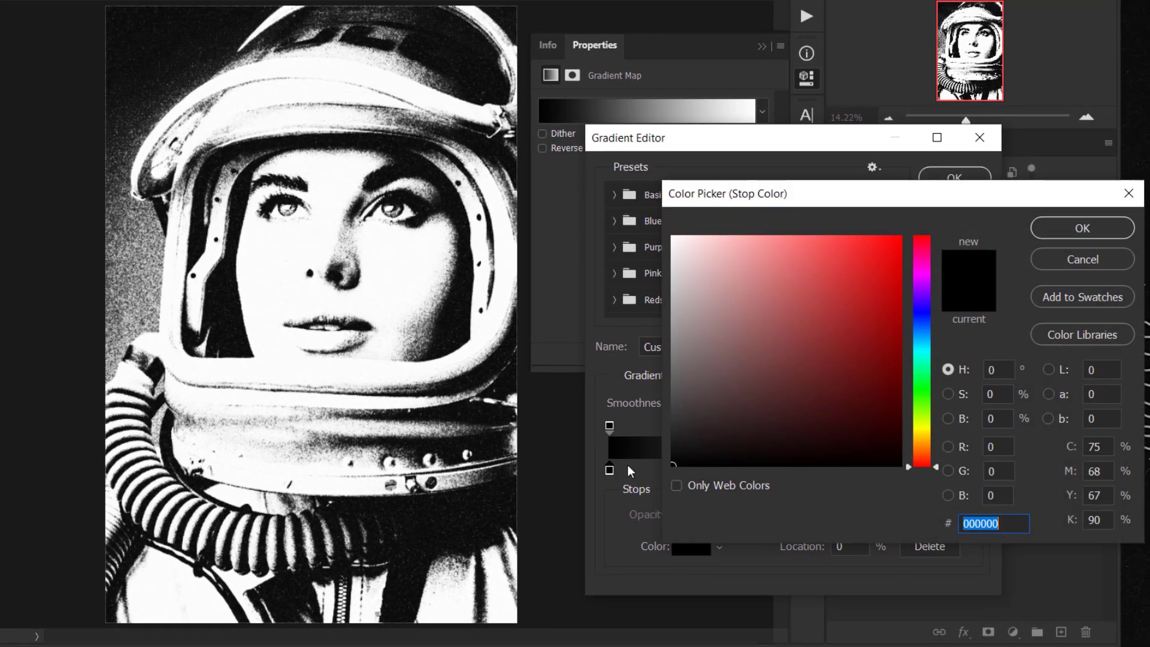
pyautogui.click(920, 320)
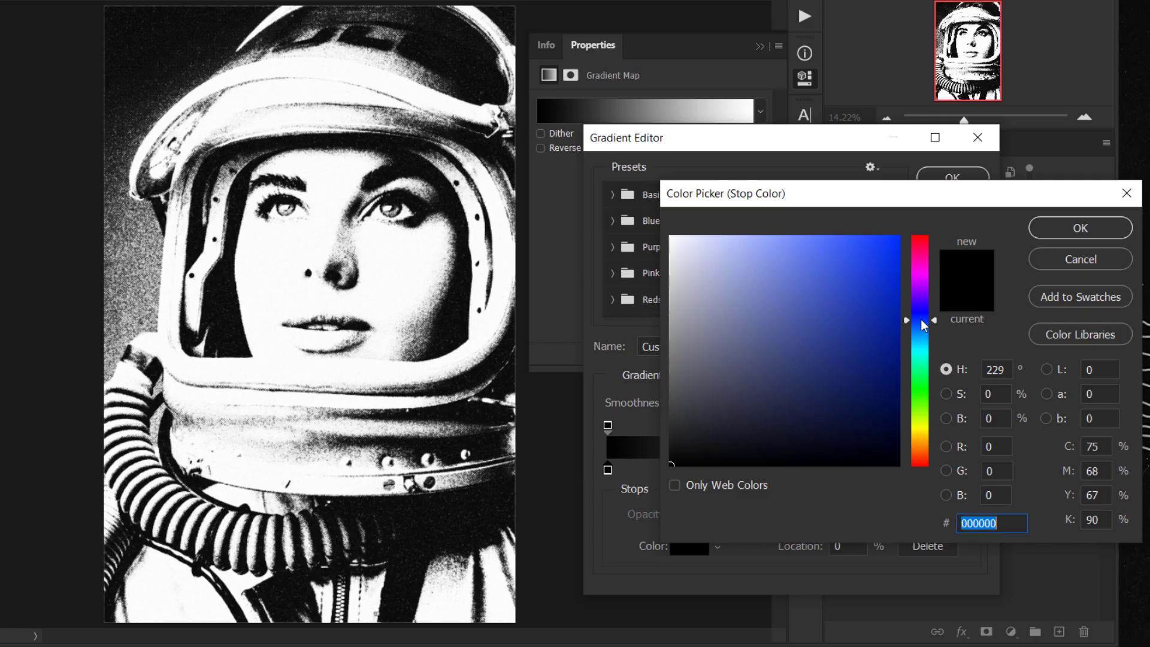
pyautogui.click(801, 394)
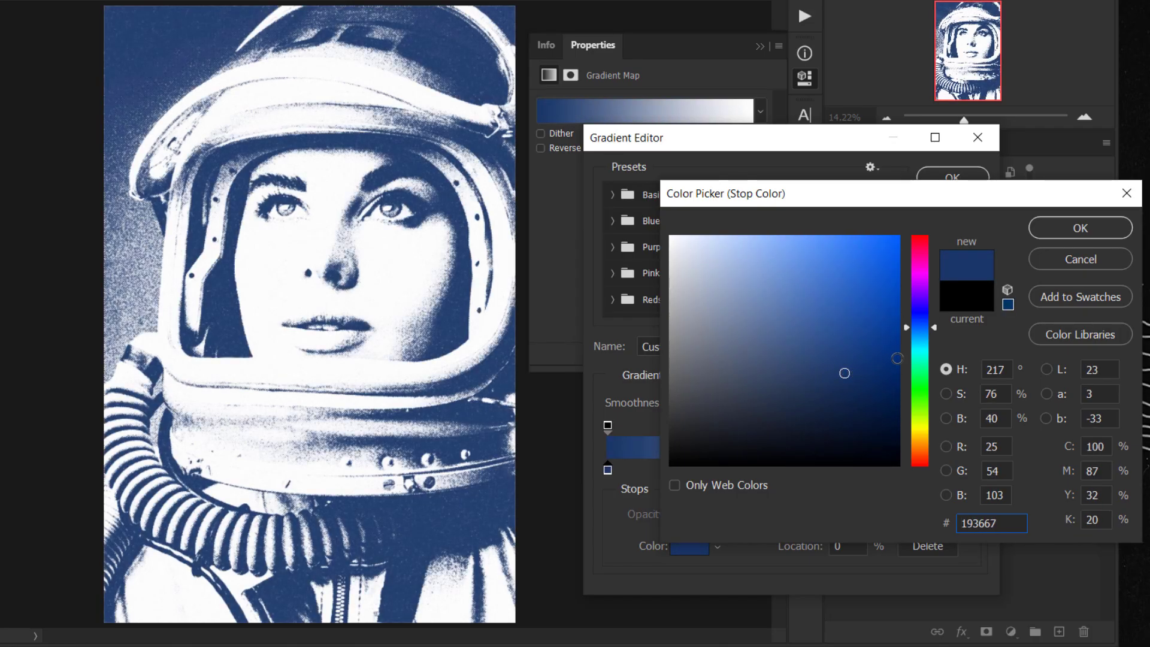
pyautogui.click(855, 349)
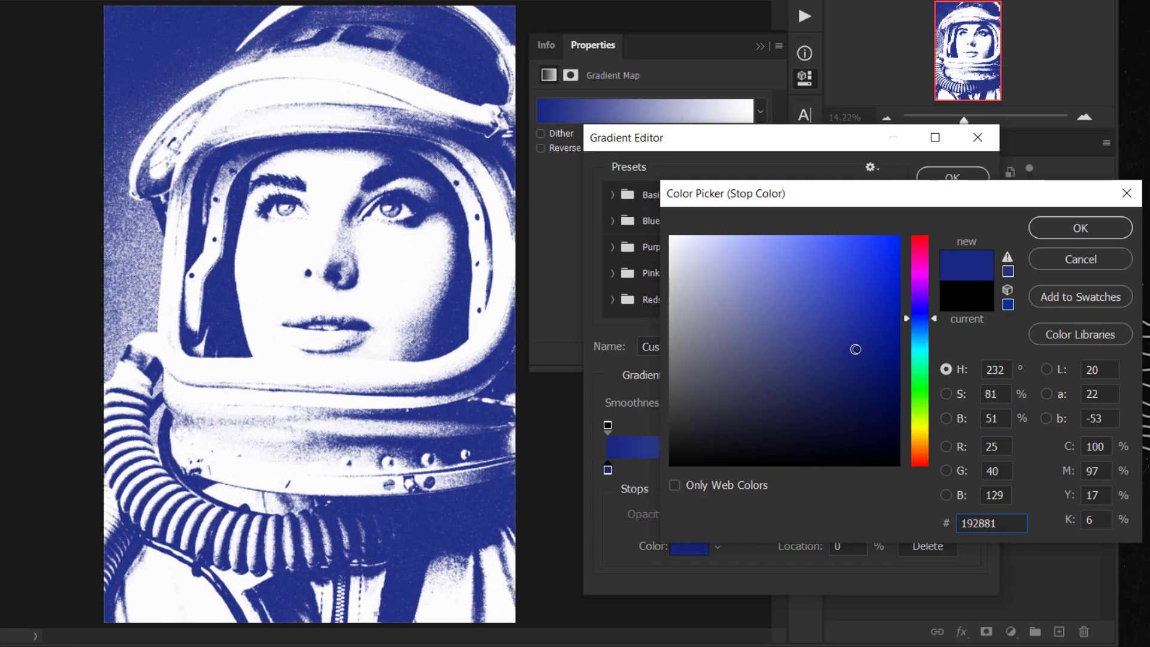
pyautogui.click(827, 379)
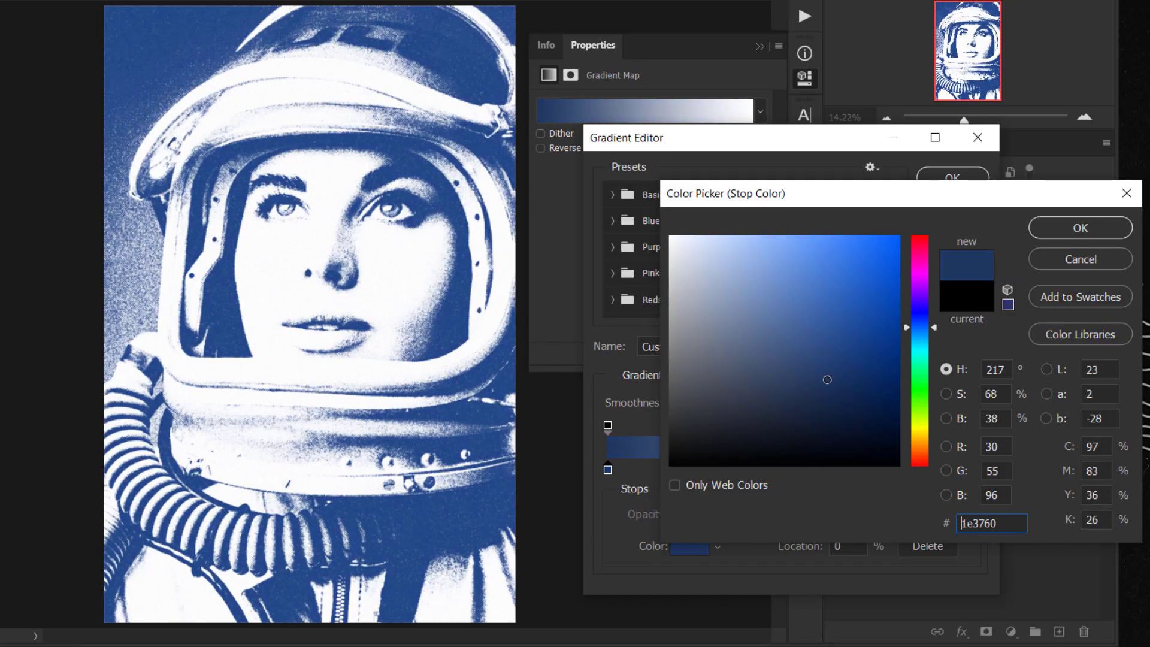
pyautogui.click(835, 368)
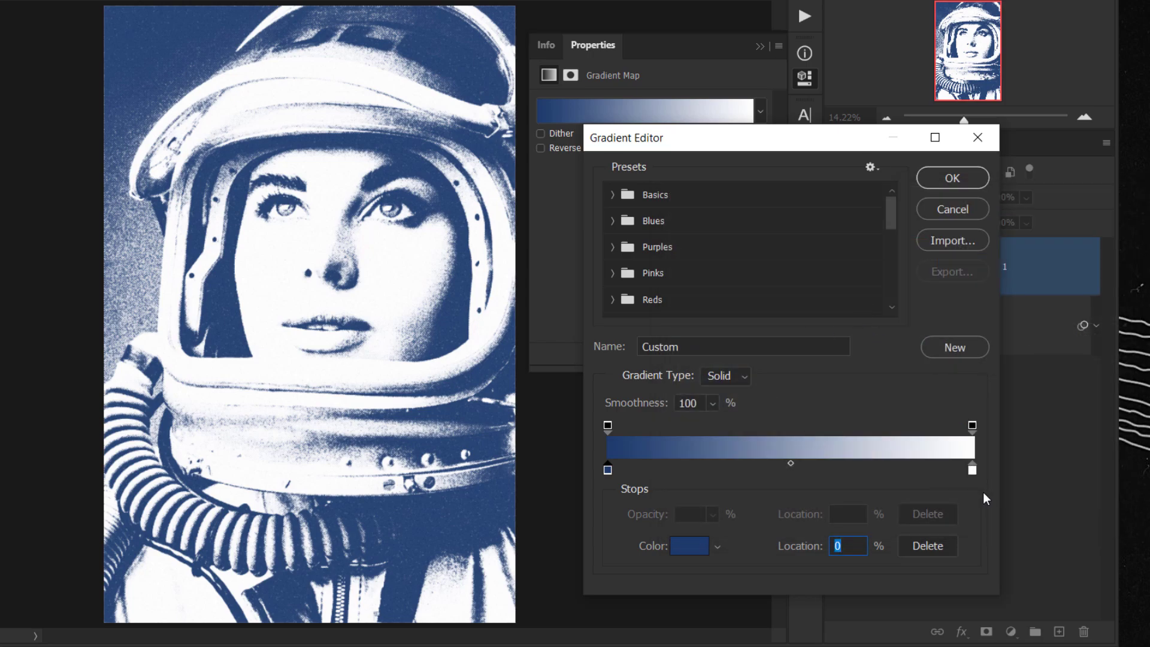
pyautogui.moveTo(975, 482)
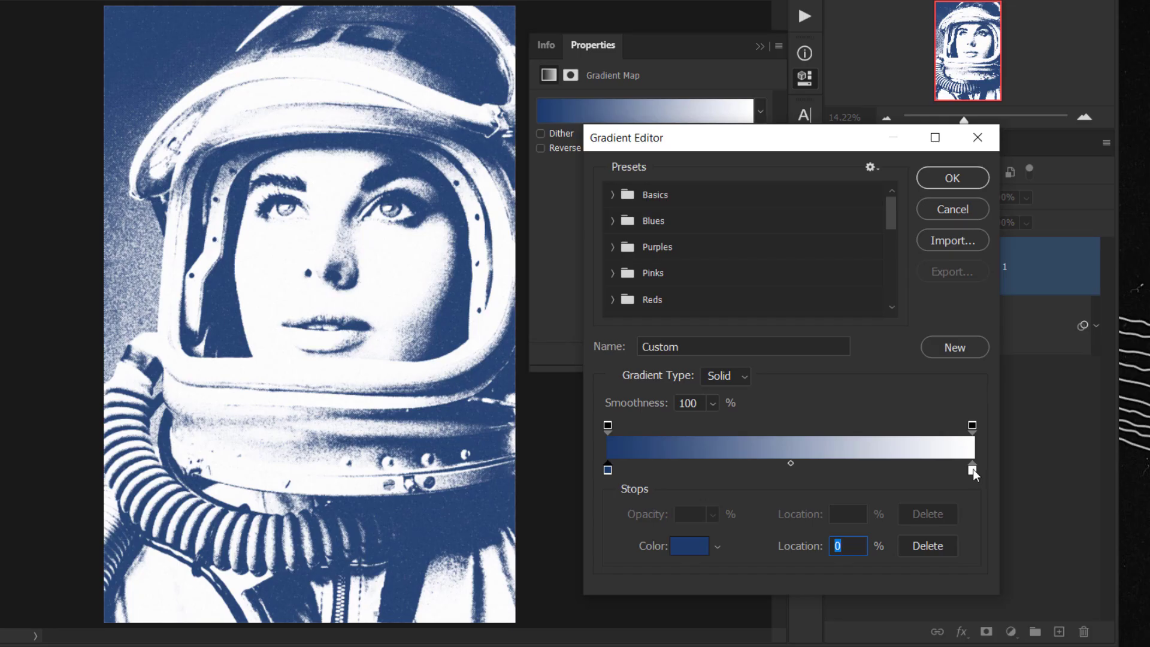
# Set the gradient map's right stop to a deep red.
pyautogui.click(971, 467)
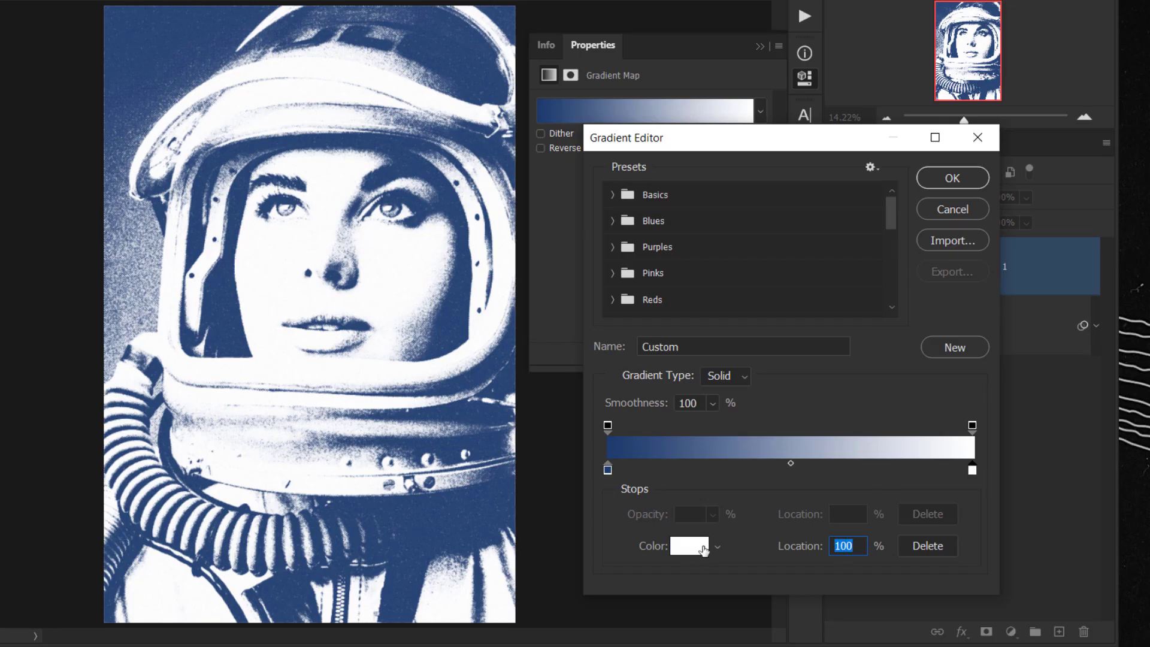
pyautogui.click(690, 546)
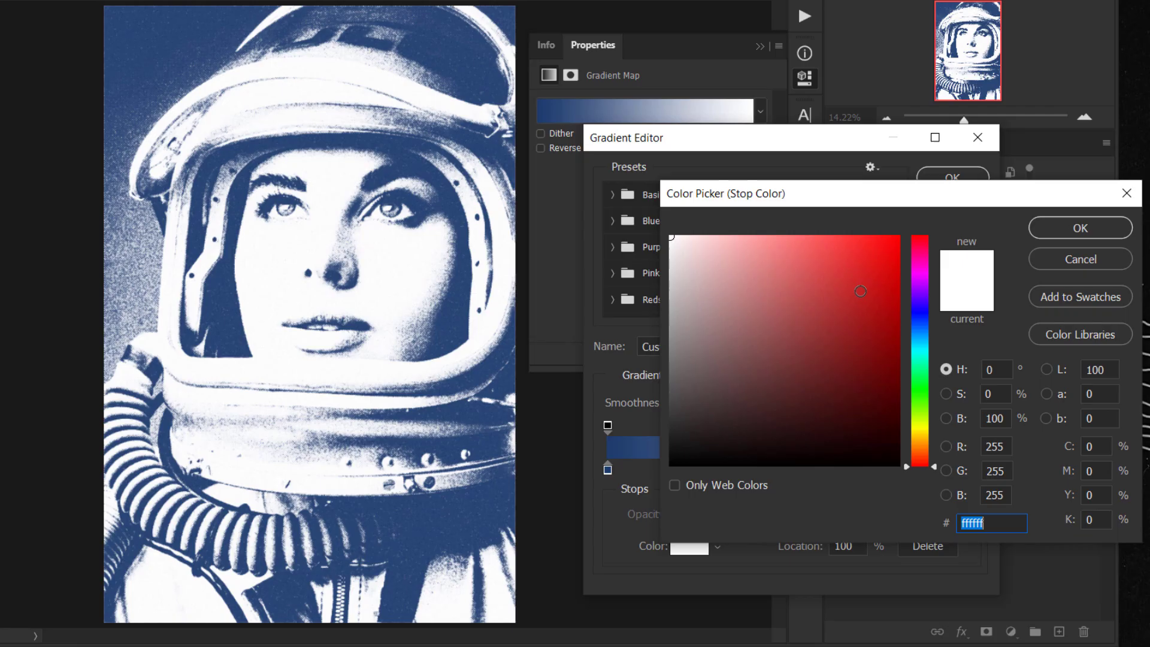
pyautogui.click(864, 255)
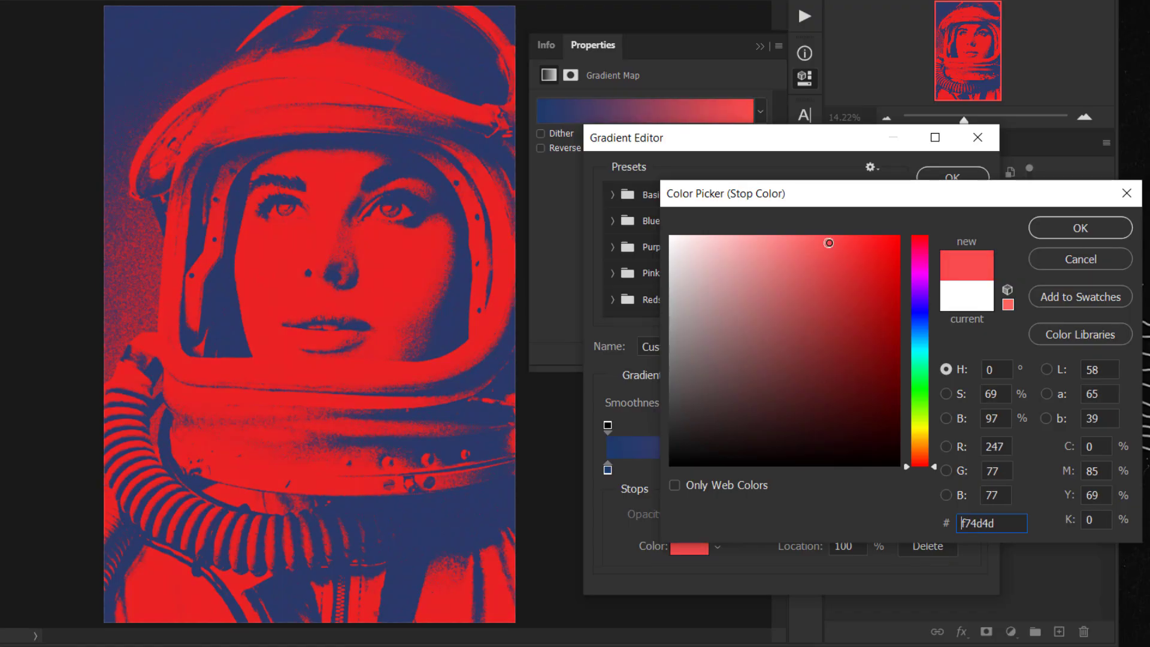
pyautogui.click(848, 271)
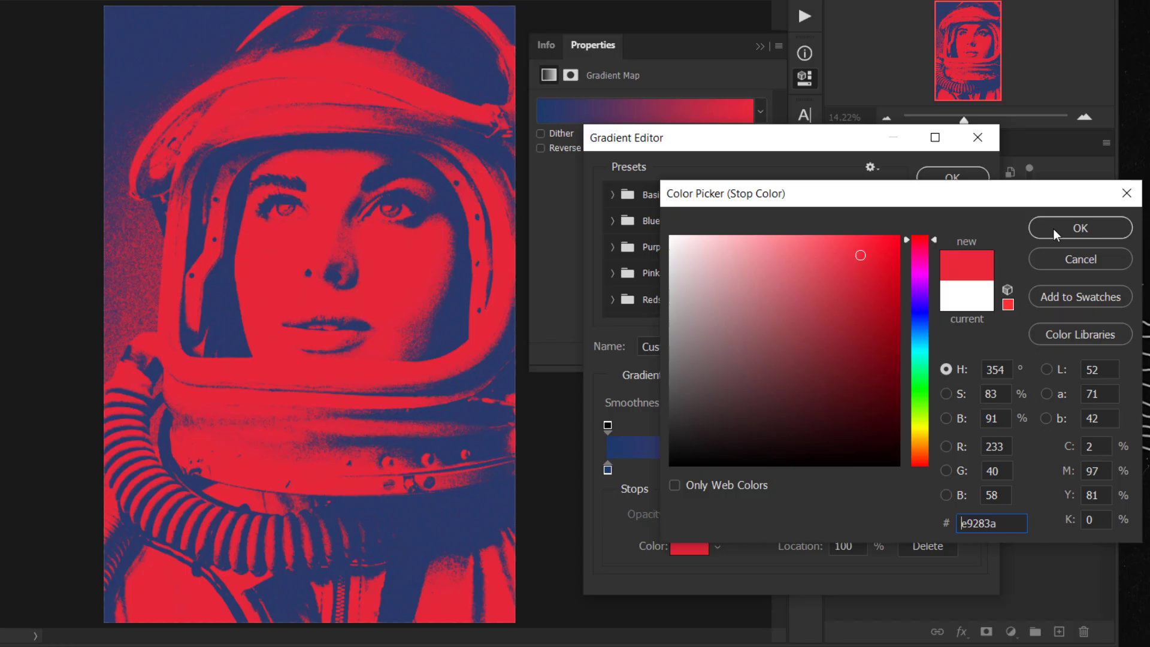
pyautogui.click(1080, 227)
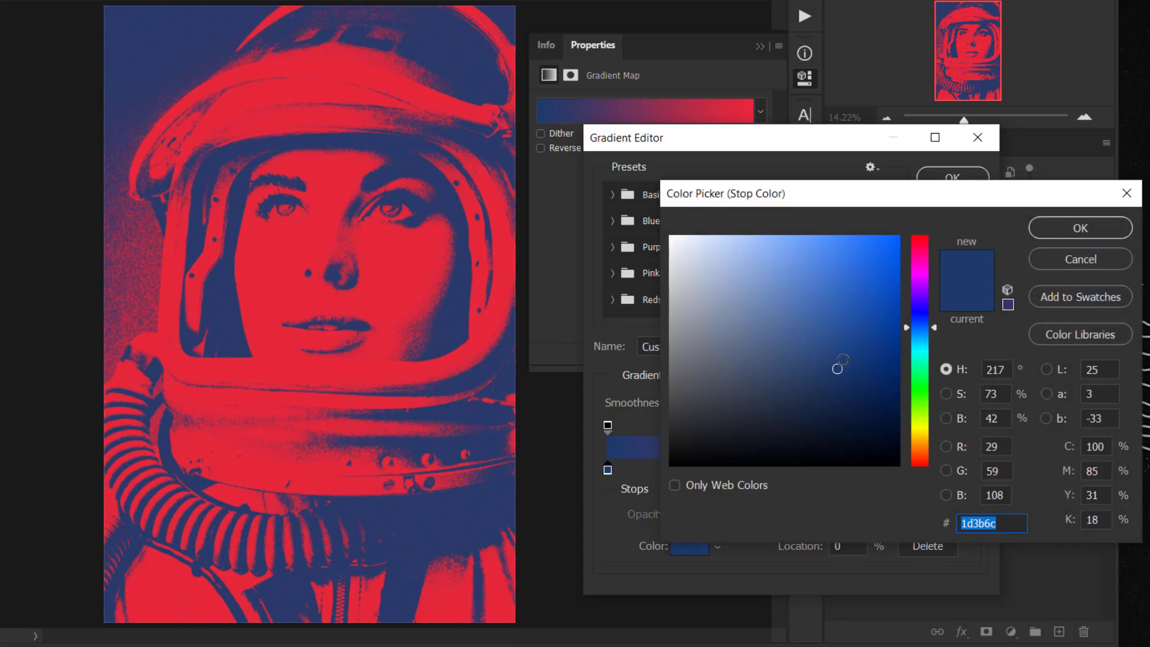
# Fine-tune the navy left stop and refine the red to #d83030.
pyautogui.click(820, 377)
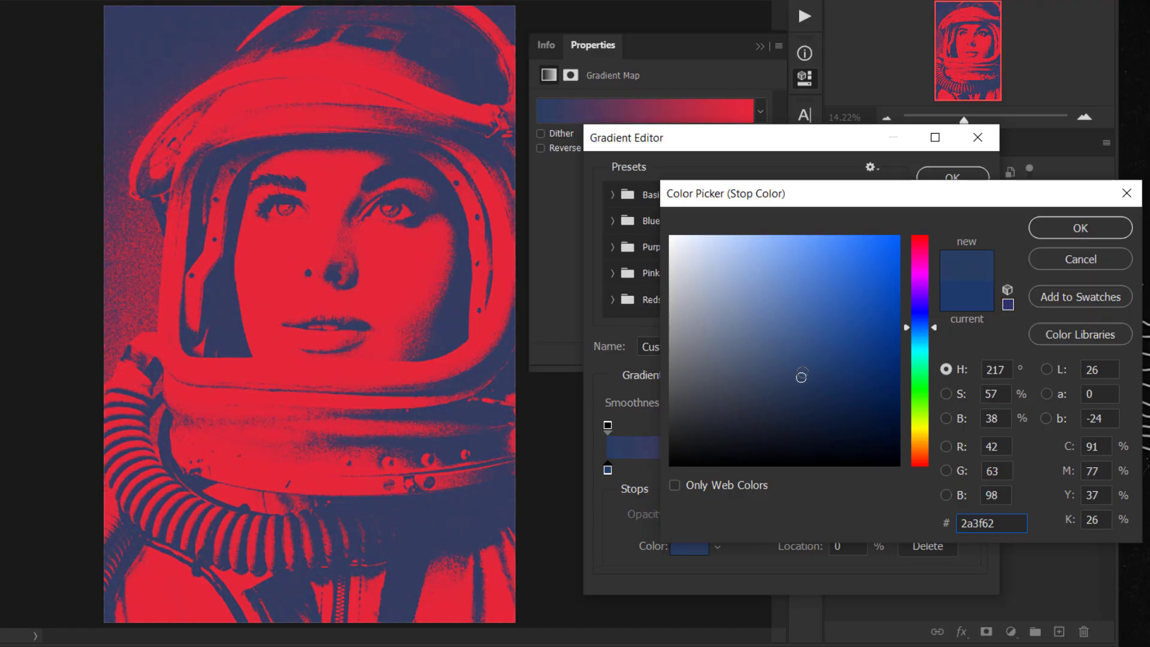
pyautogui.click(815, 363)
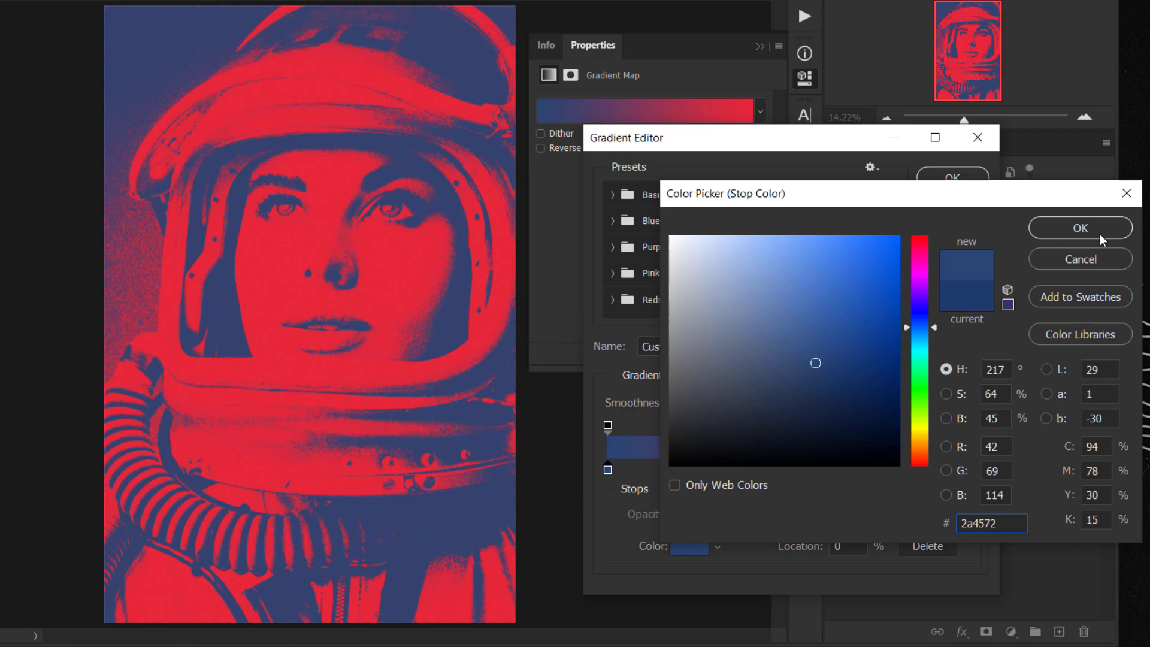
pyautogui.click(1080, 227)
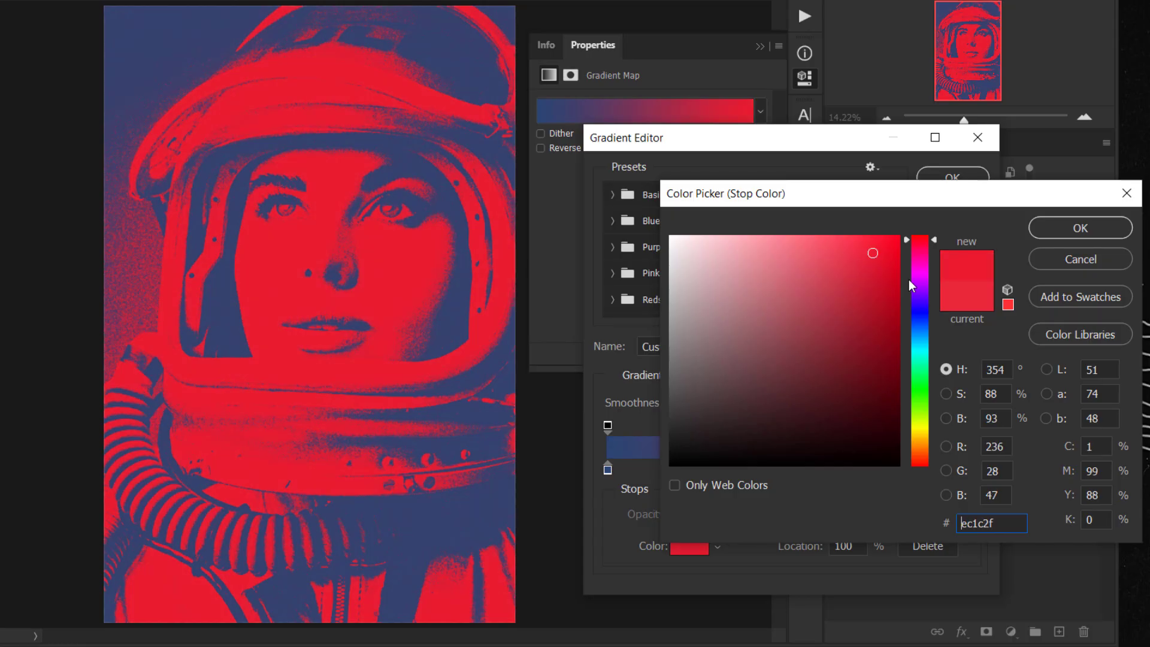
pyautogui.click(843, 272)
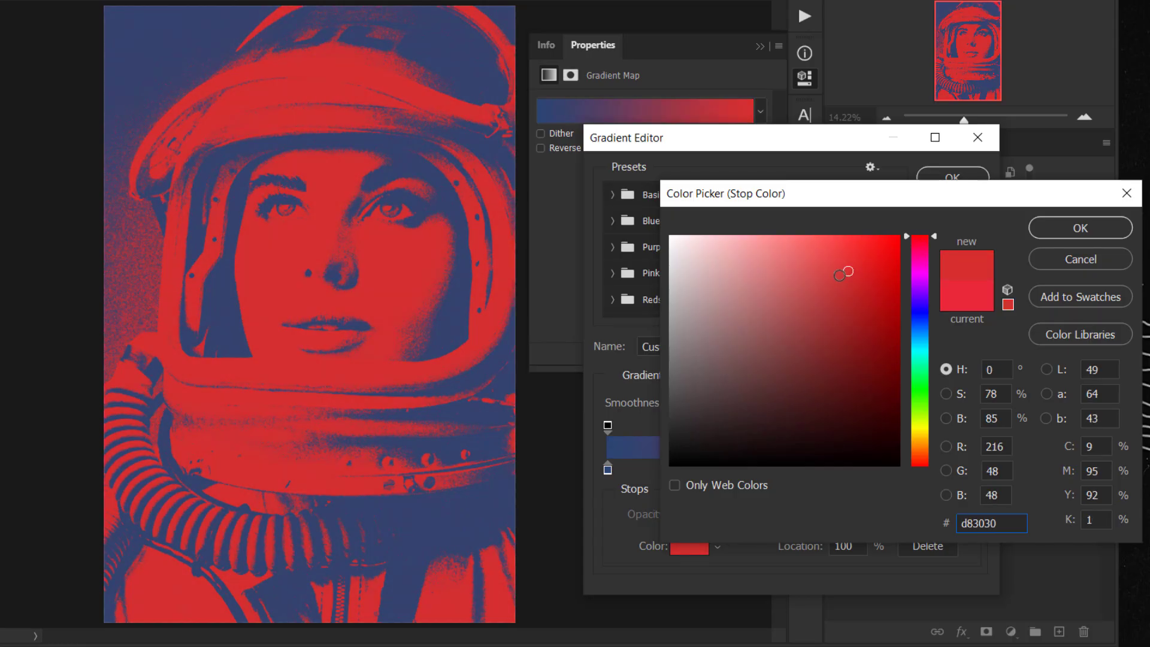
pyautogui.click(1080, 228)
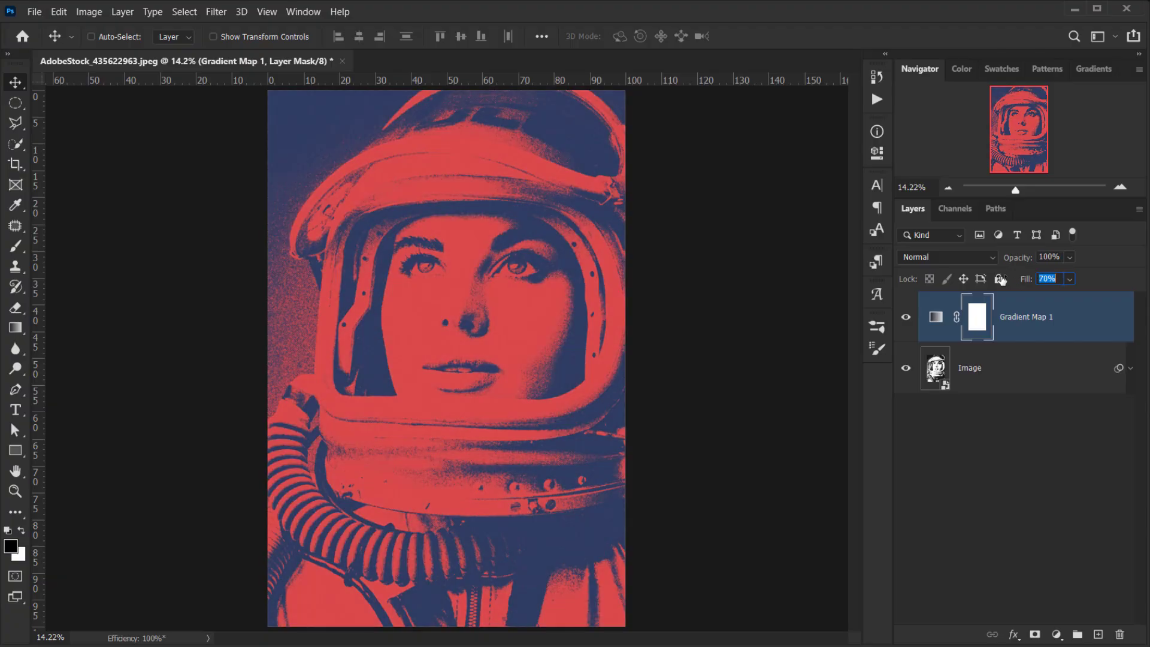
# Set the Gradient Map fill to 63% and toggle its visibility to compare.
pyautogui.write('66')
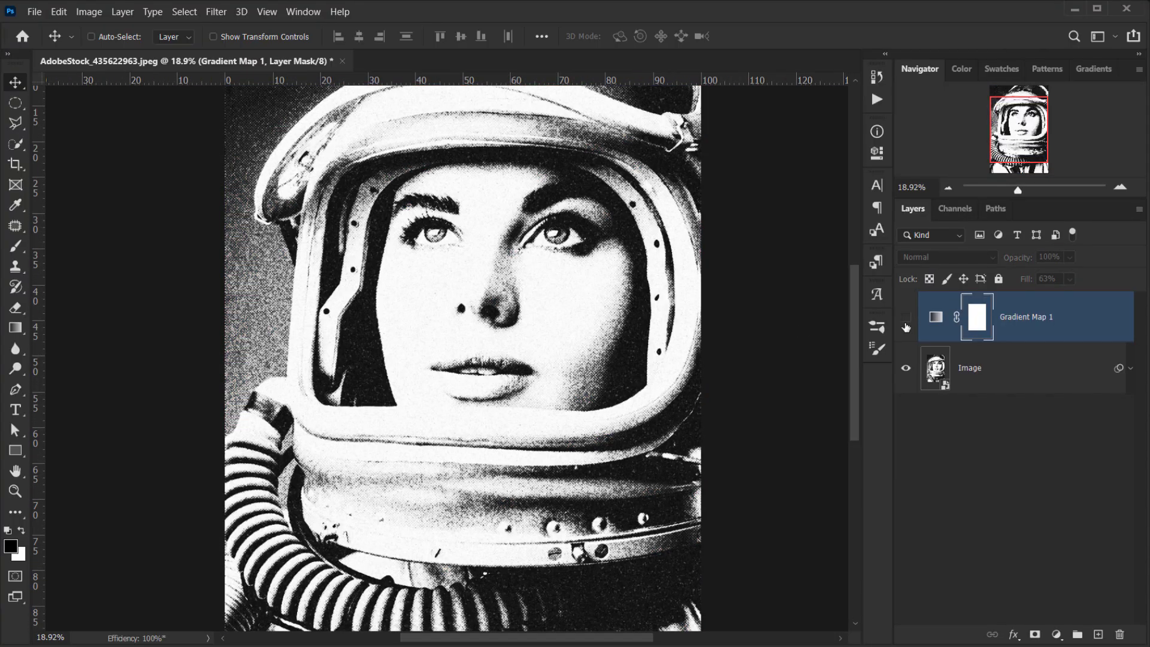
pyautogui.click(906, 316)
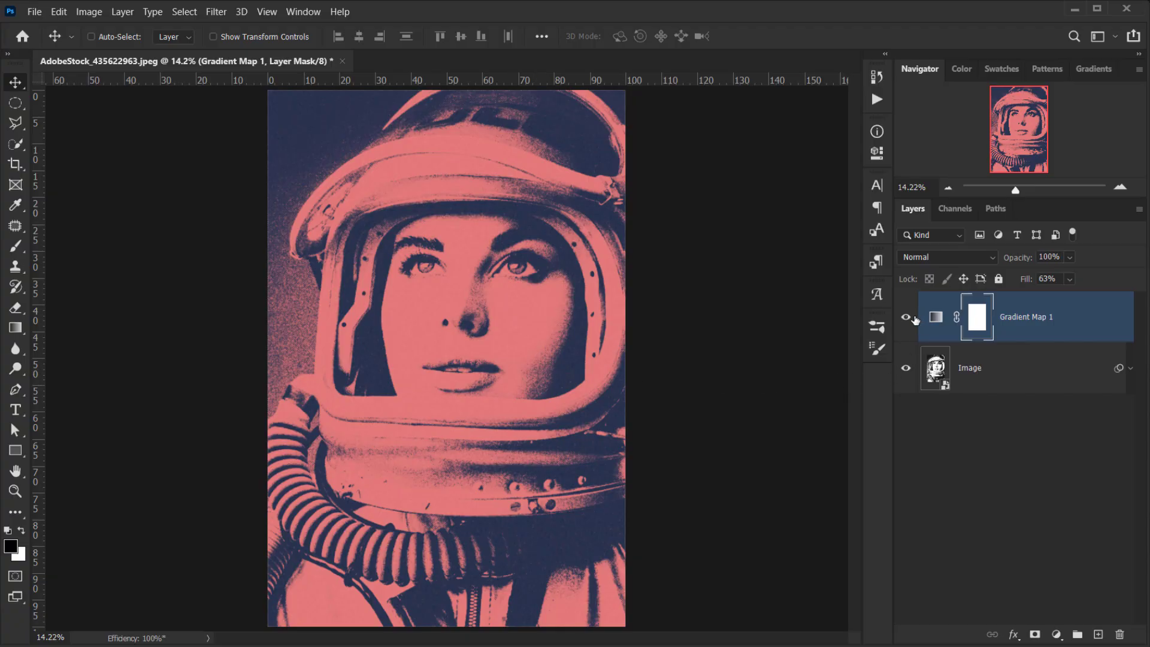
pyautogui.click(906, 316)
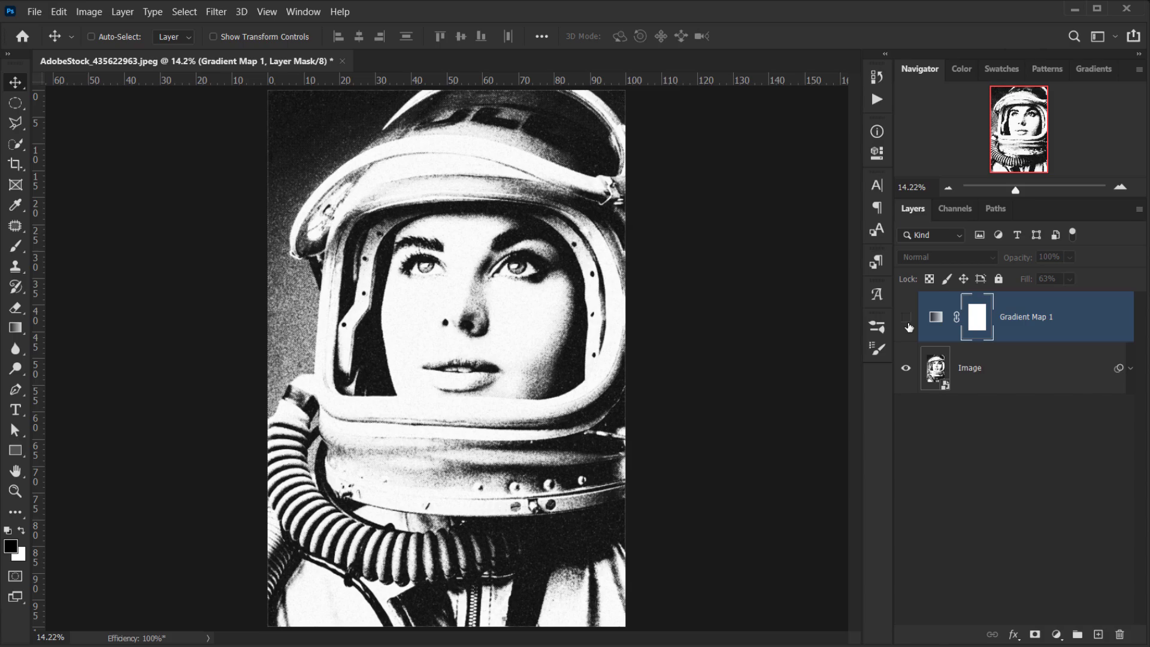
pyautogui.click(906, 316)
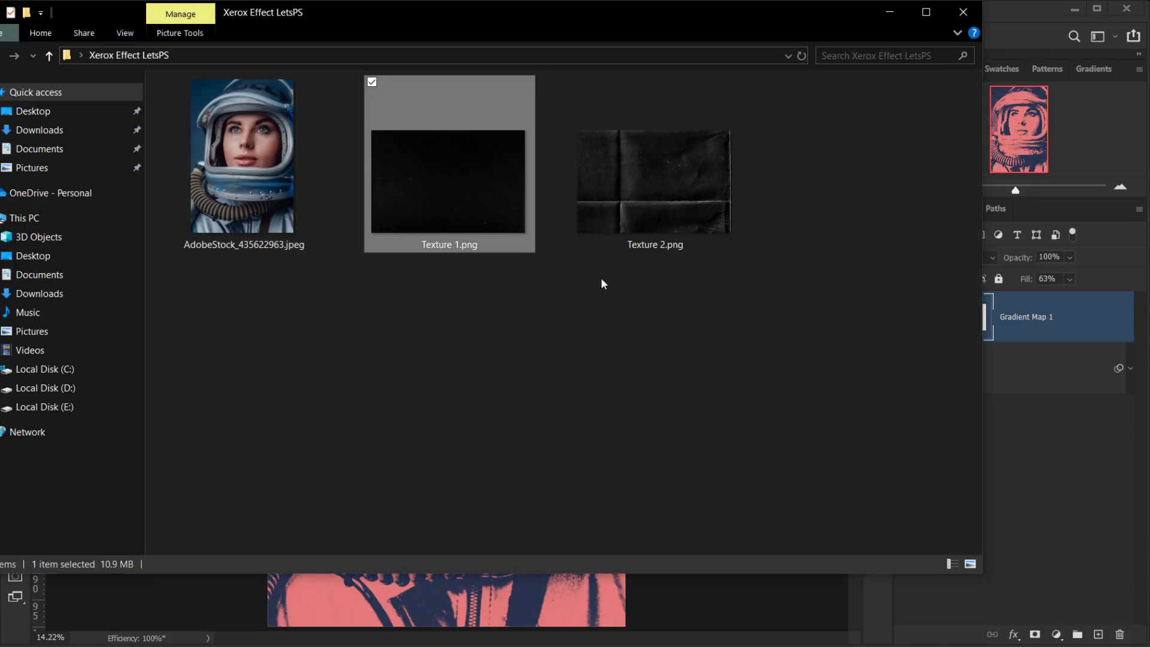
pyautogui.moveTo(454, 197)
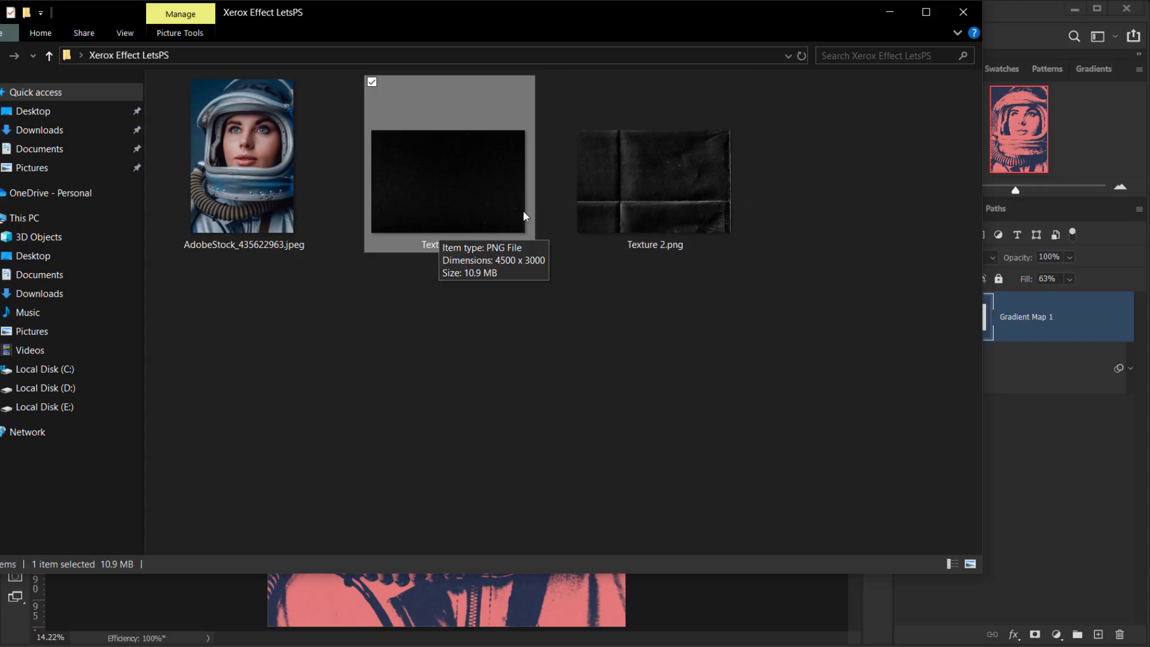
pyautogui.moveTo(517, 612)
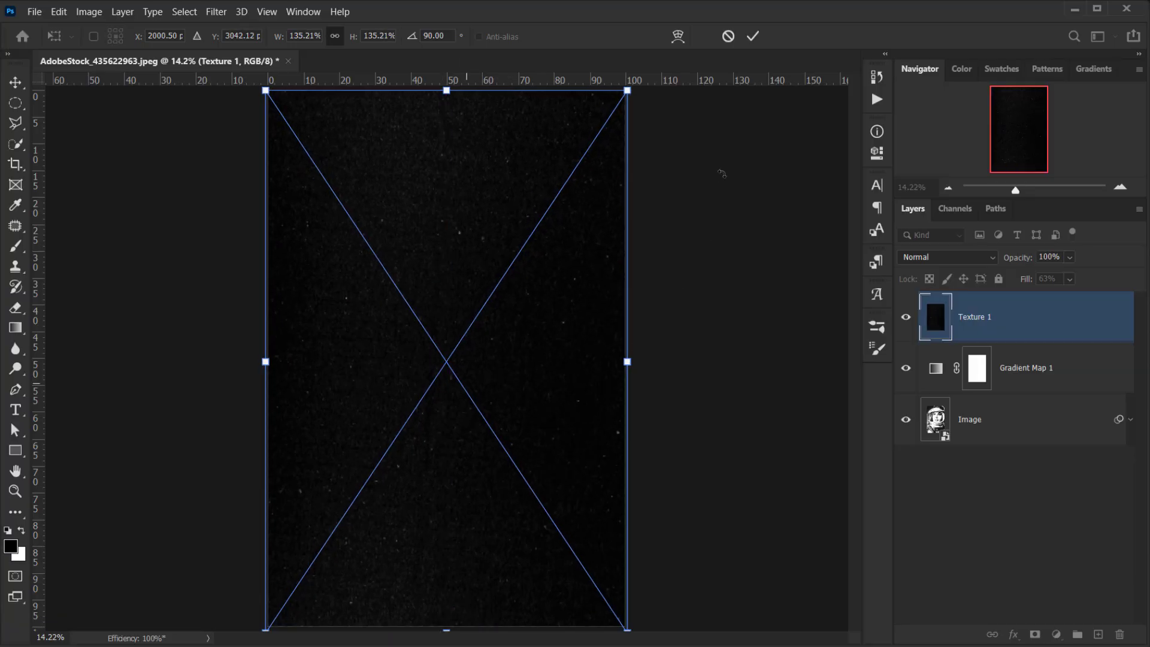
# Commit the Texture 1 placement and choose a blend mode for it.
pyautogui.click(946, 257)
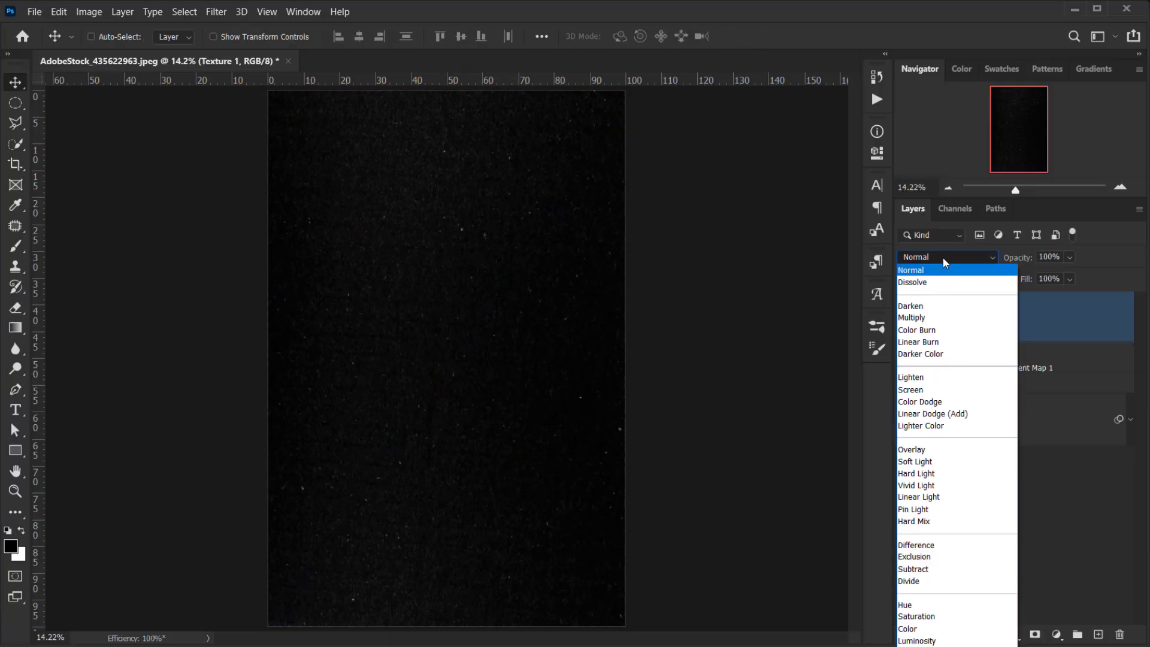
pyautogui.click(911, 389)
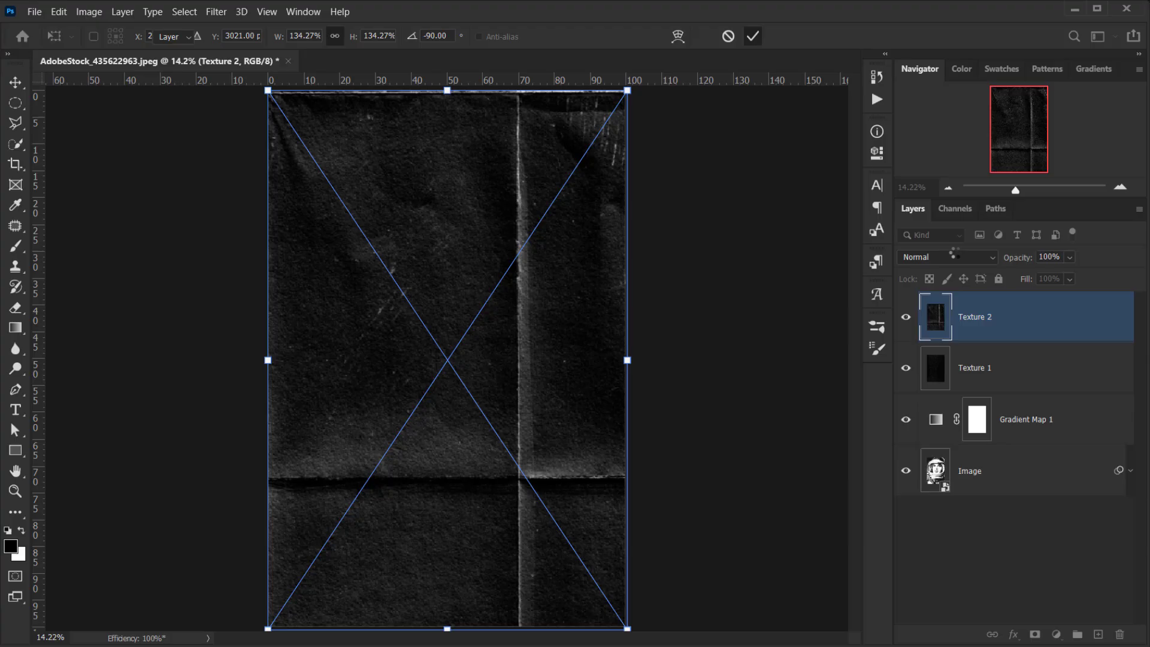
# Commit the Texture 2 placement and blend it with Lighten mode.
pyautogui.click(947, 256)
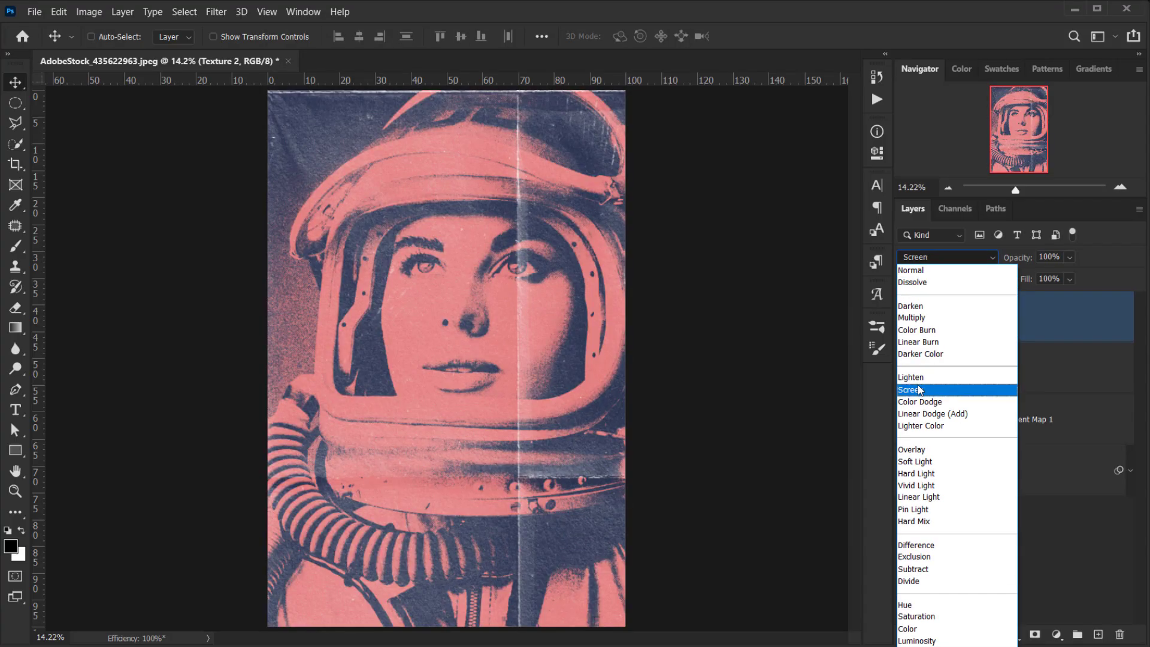
pyautogui.click(911, 377)
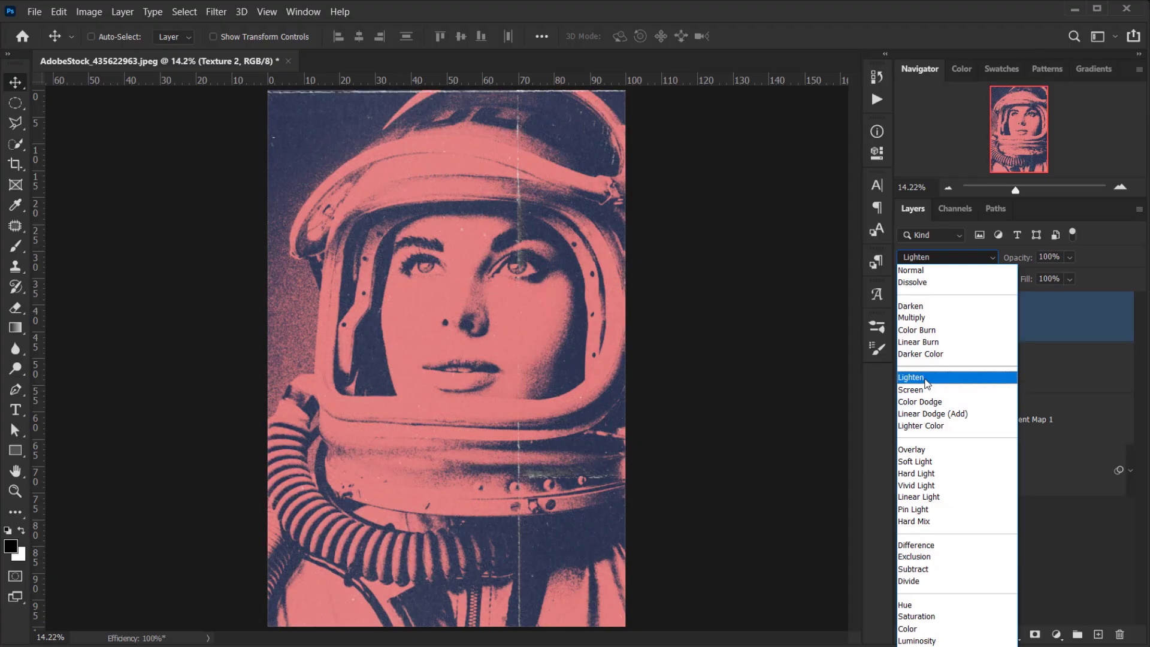
pyautogui.click(910, 390)
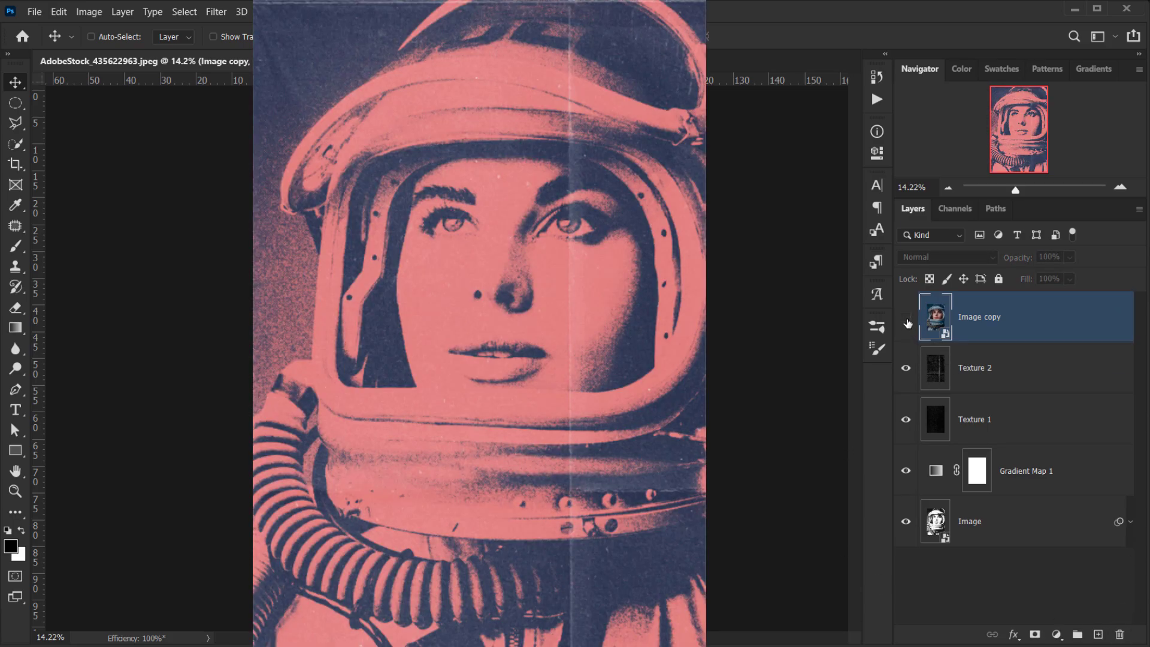
# Toggle the visibility of the Image copy layer at the top of the stack.
pyautogui.click(905, 317)
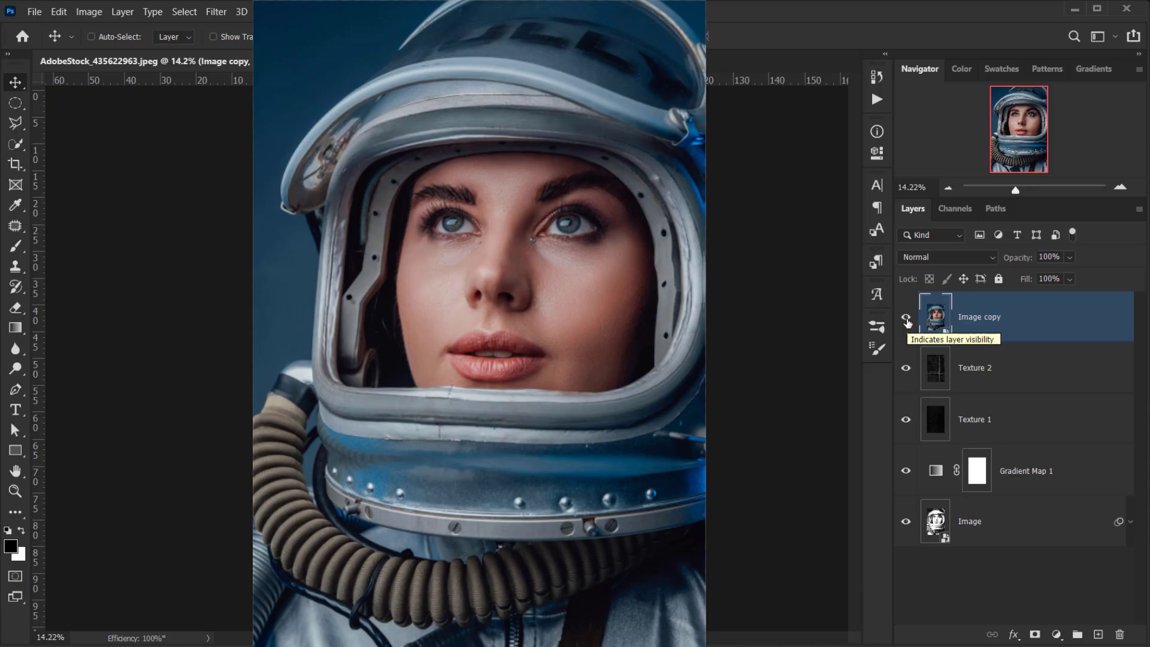
pyautogui.click(906, 318)
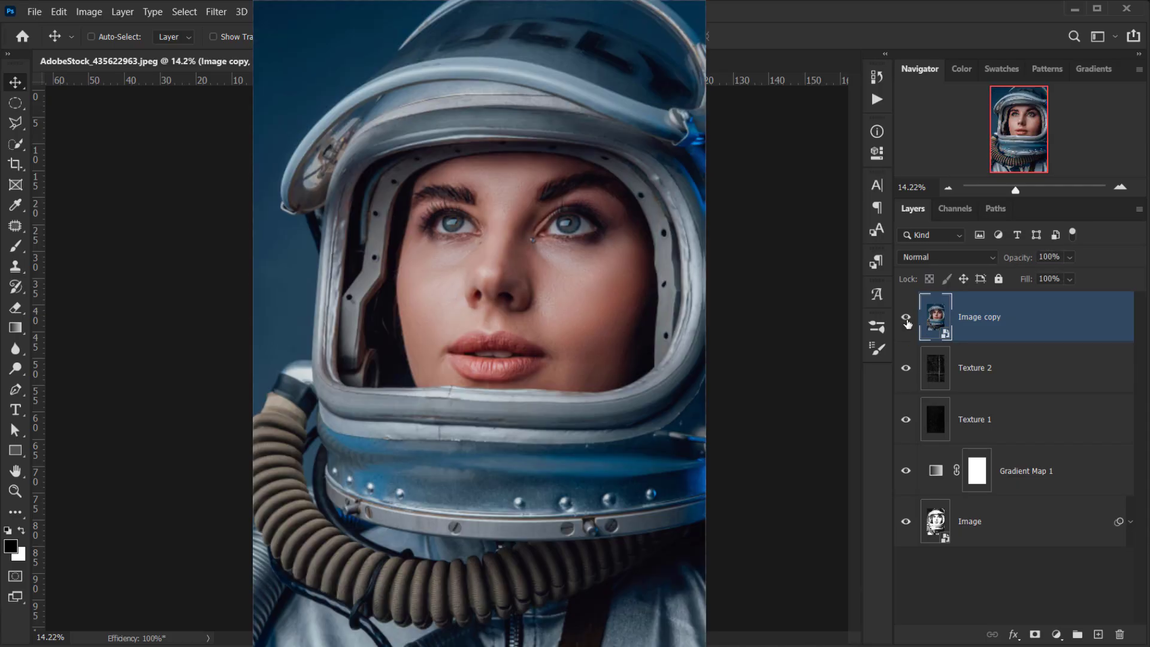